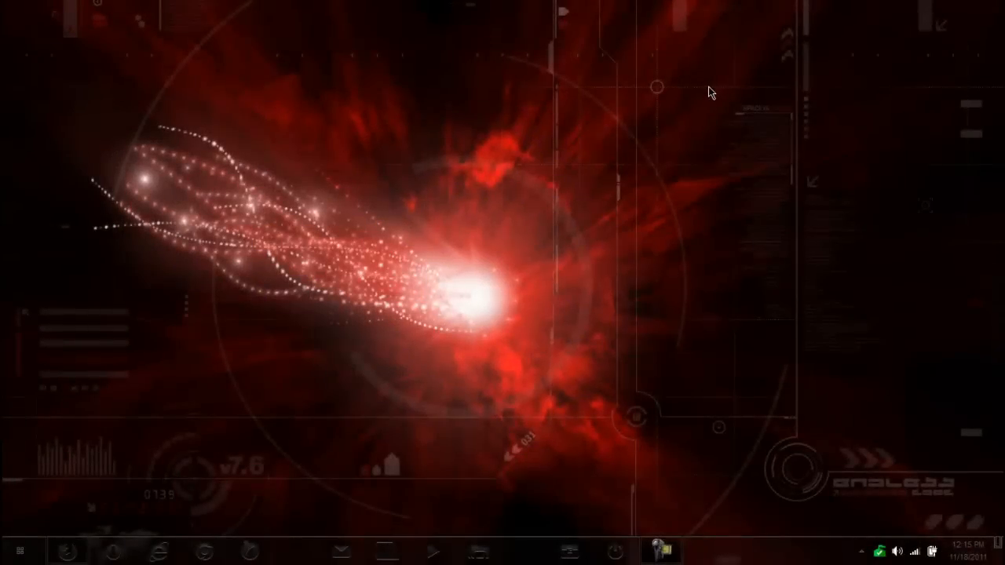
pyautogui.moveTo(700, 96)
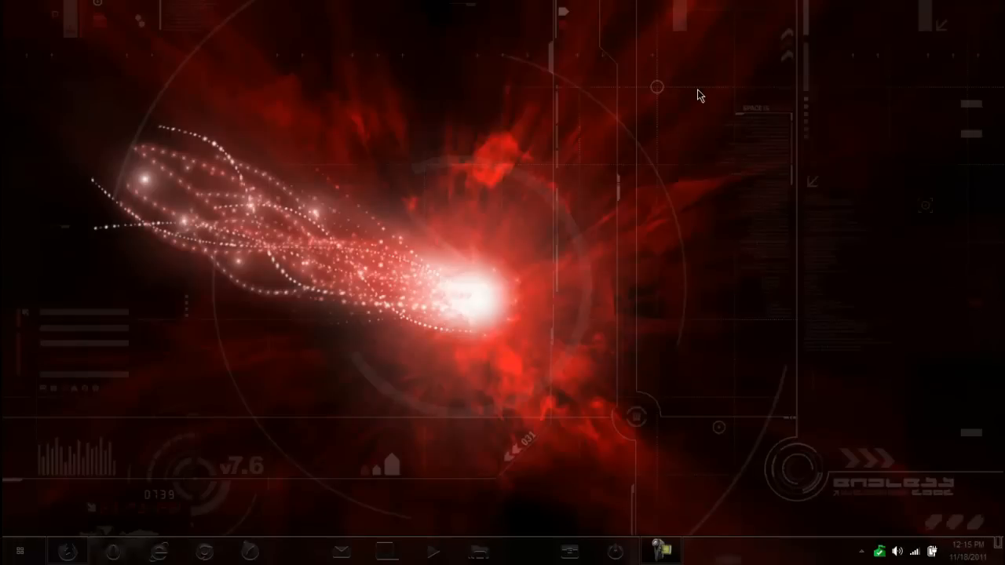
# - Switch to Firefox and scroll through GetFoldersize's description, Features and System Requirements sections
pyautogui.click(66, 551)
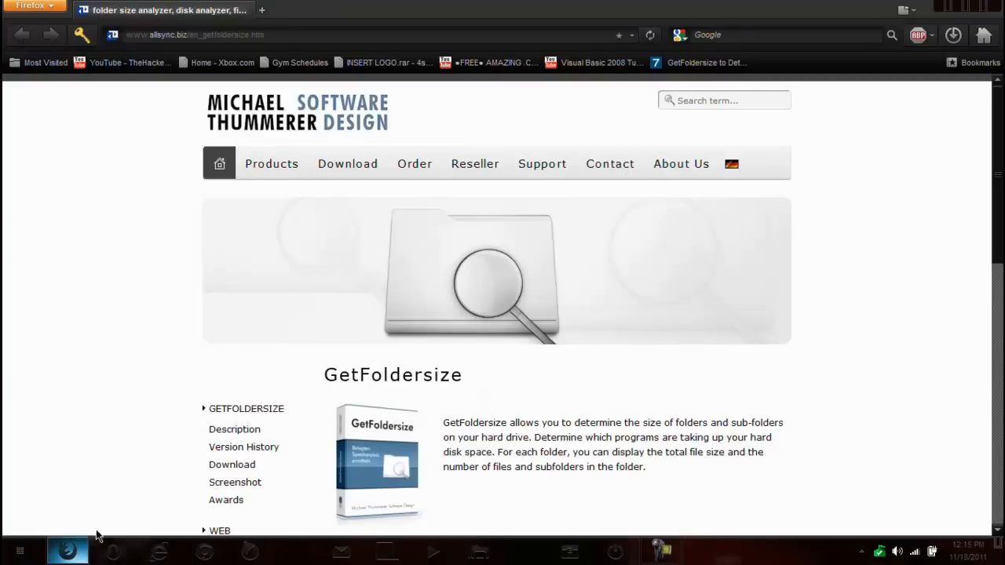
pyautogui.moveTo(228, 377)
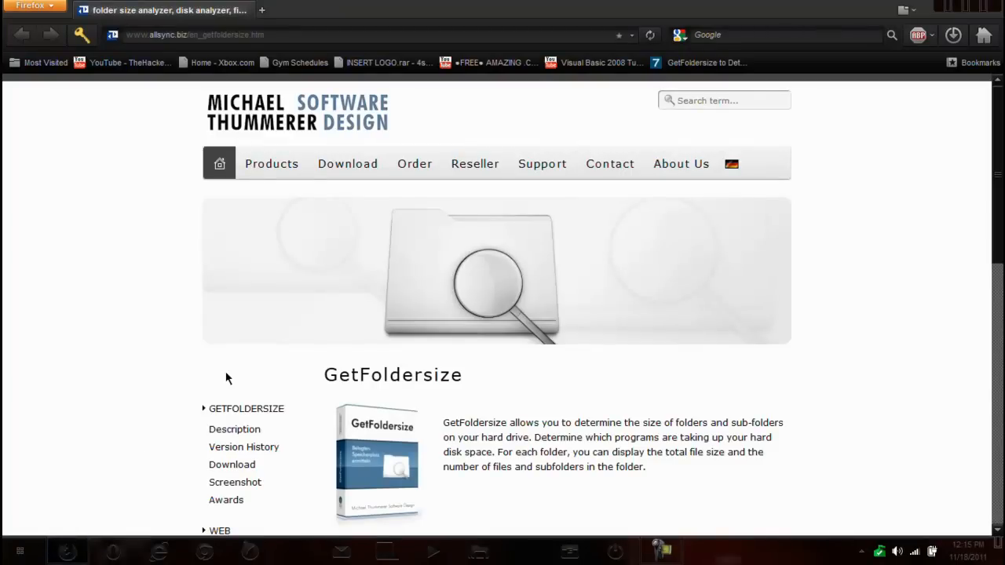
pyautogui.moveTo(163, 279)
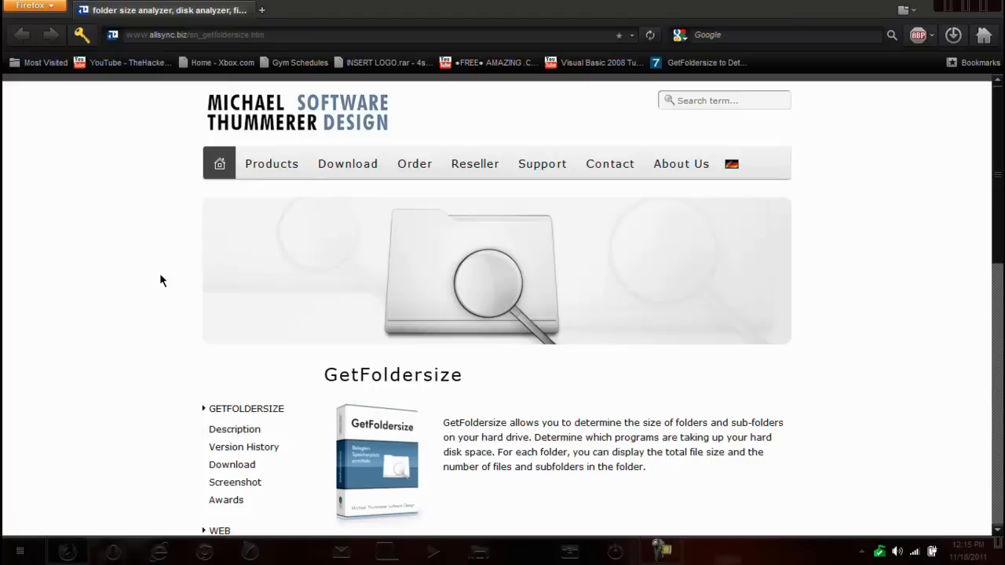
pyautogui.moveTo(879, 215)
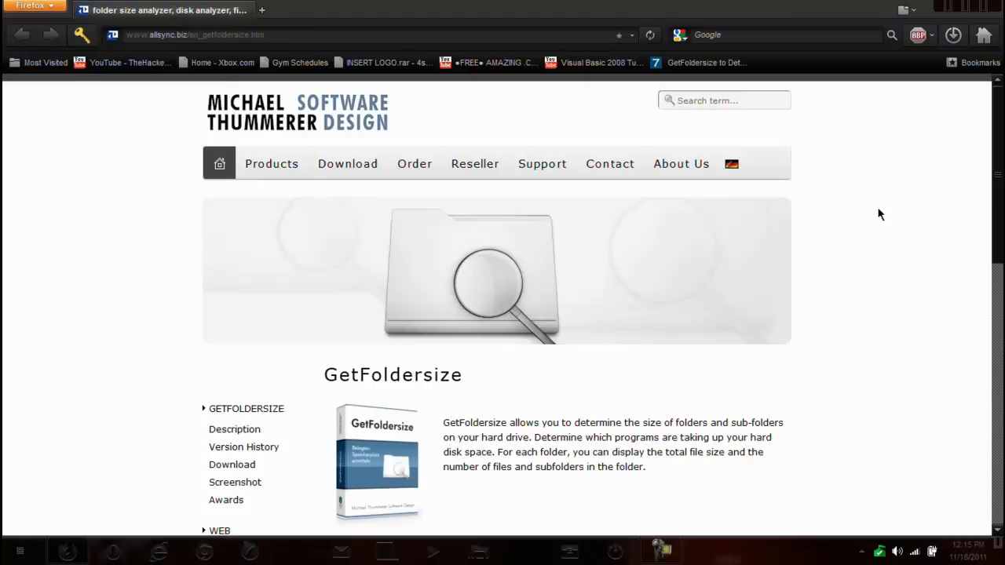
pyautogui.scroll(-3)
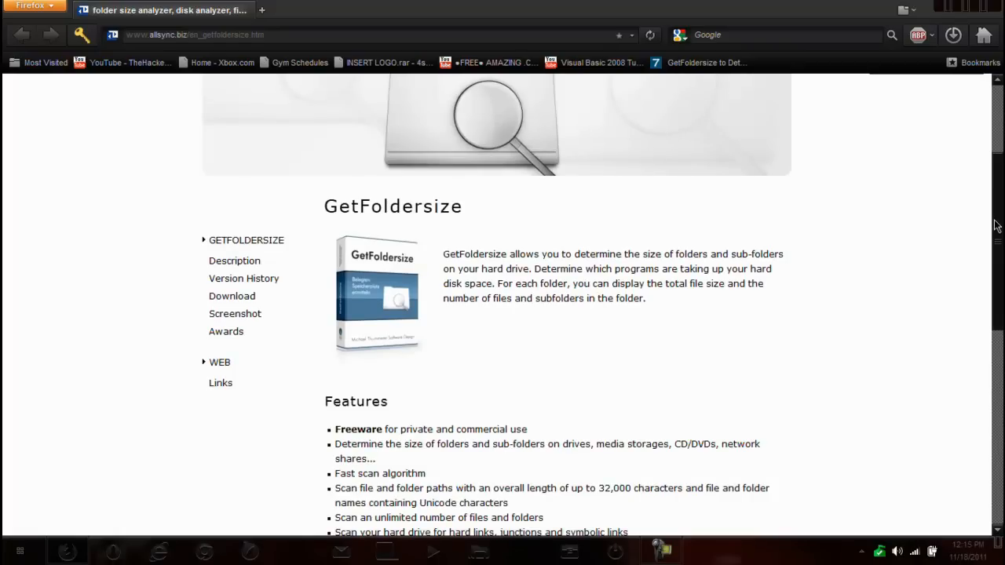
pyautogui.scroll(-3)
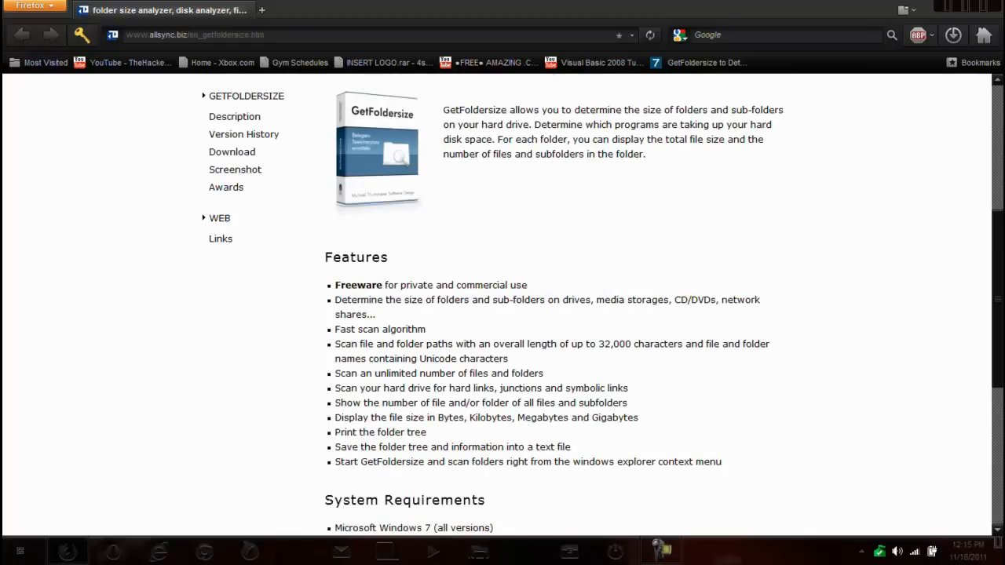
pyautogui.scroll(-3)
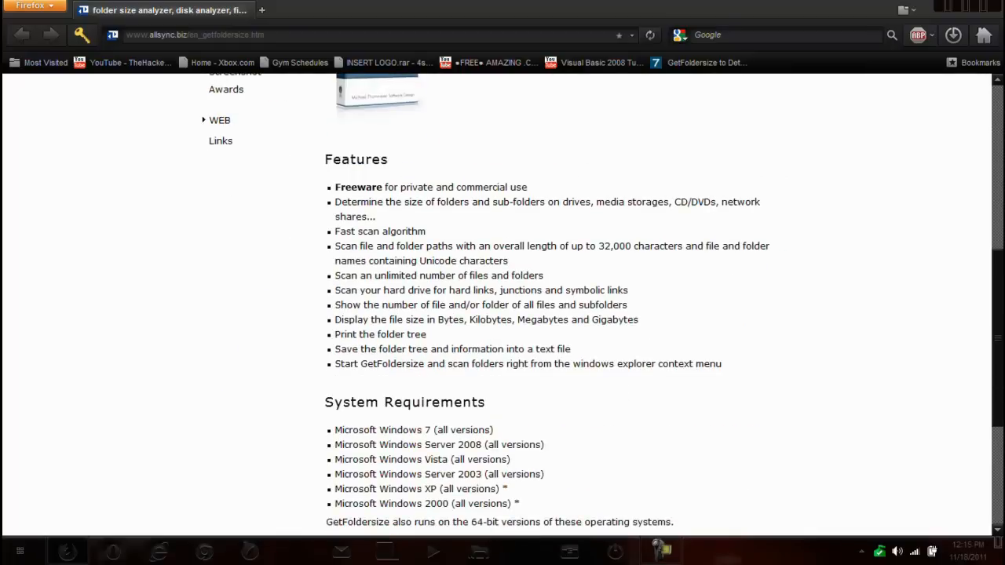
pyautogui.moveTo(365, 214)
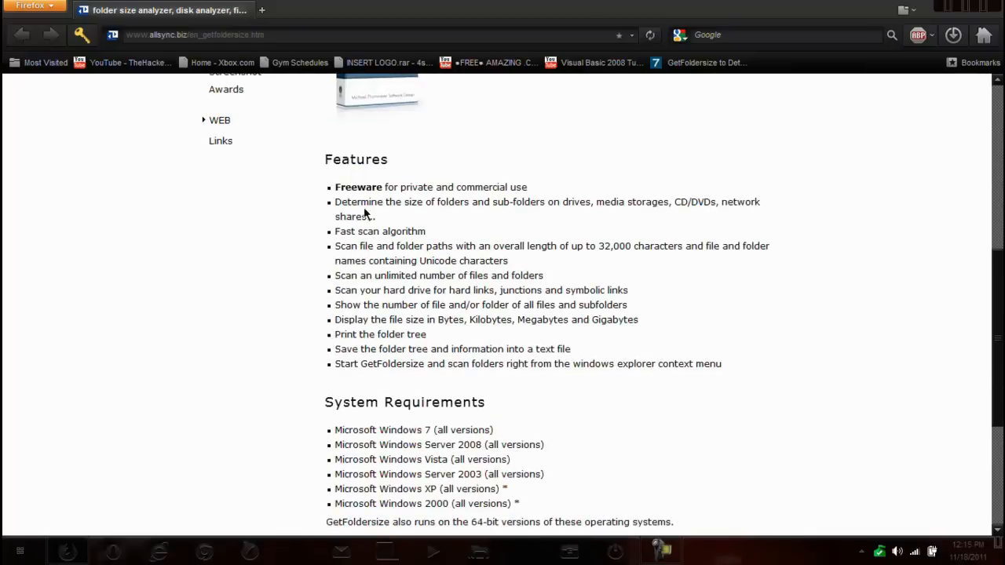
pyautogui.moveTo(401, 235)
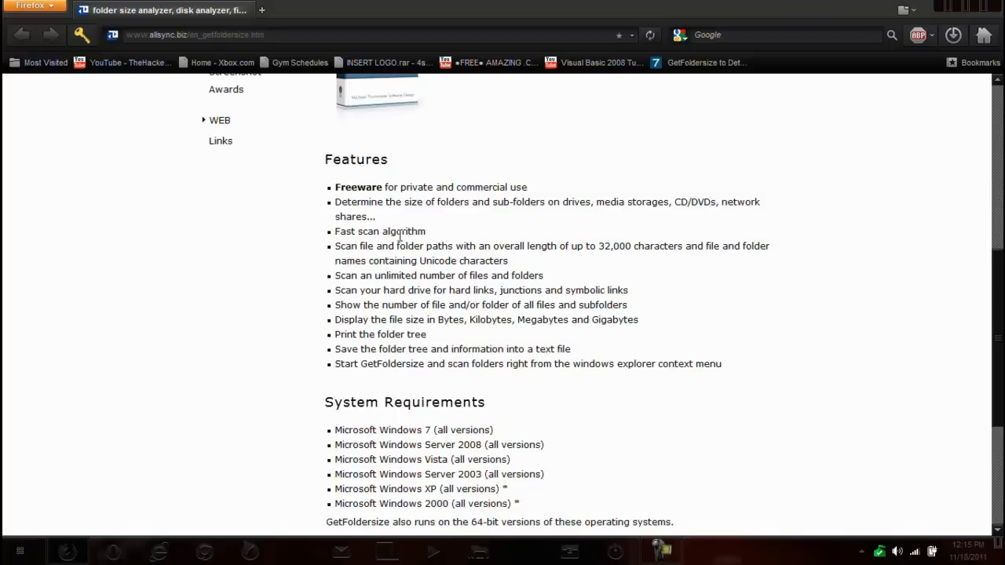
pyautogui.moveTo(430, 305)
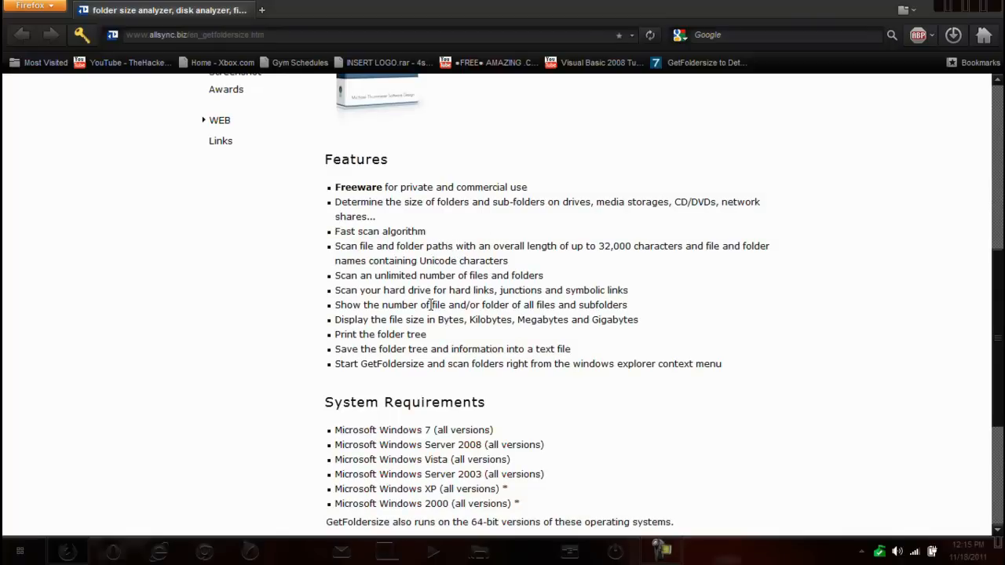
pyautogui.scroll(-3)
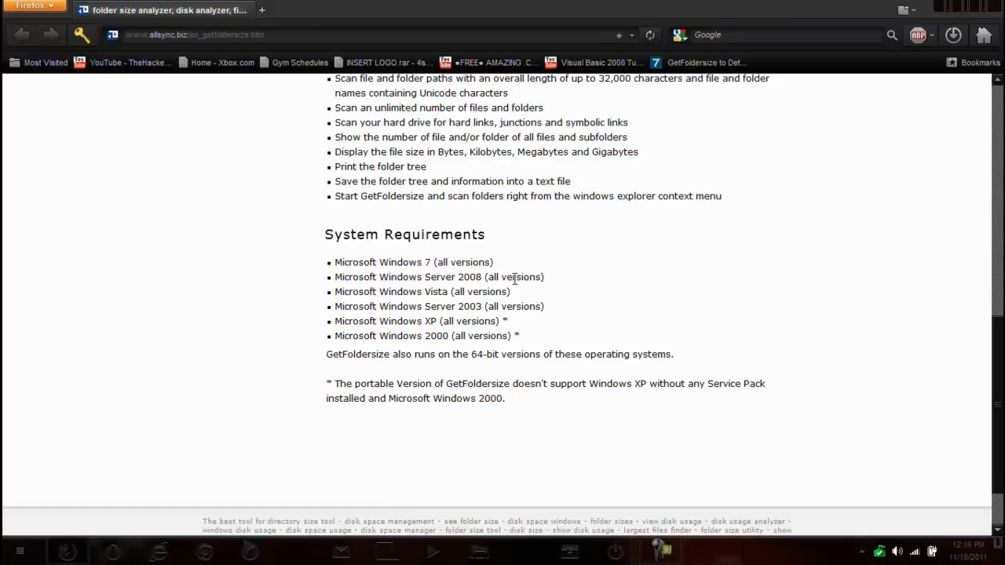
pyautogui.scroll(3)
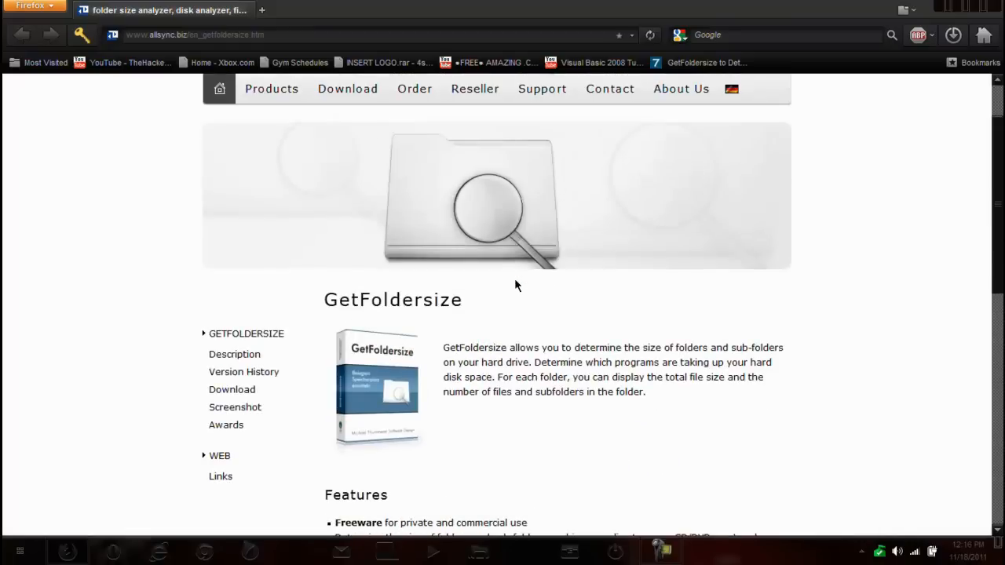
pyautogui.scroll(-3)
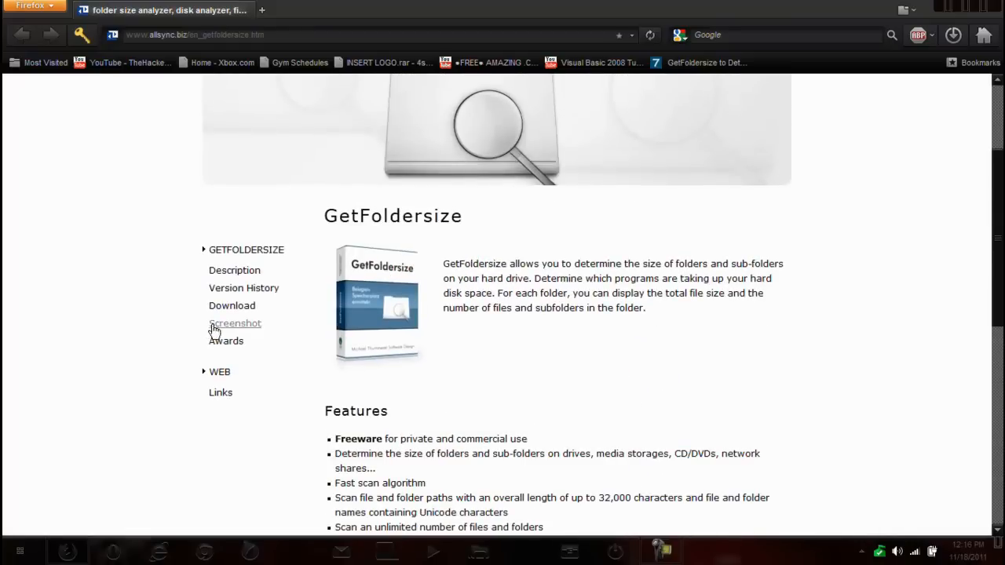
# - Review the GetFoldersize download table, cancel the zip download, and bring up the Start menu
pyautogui.click(232, 305)
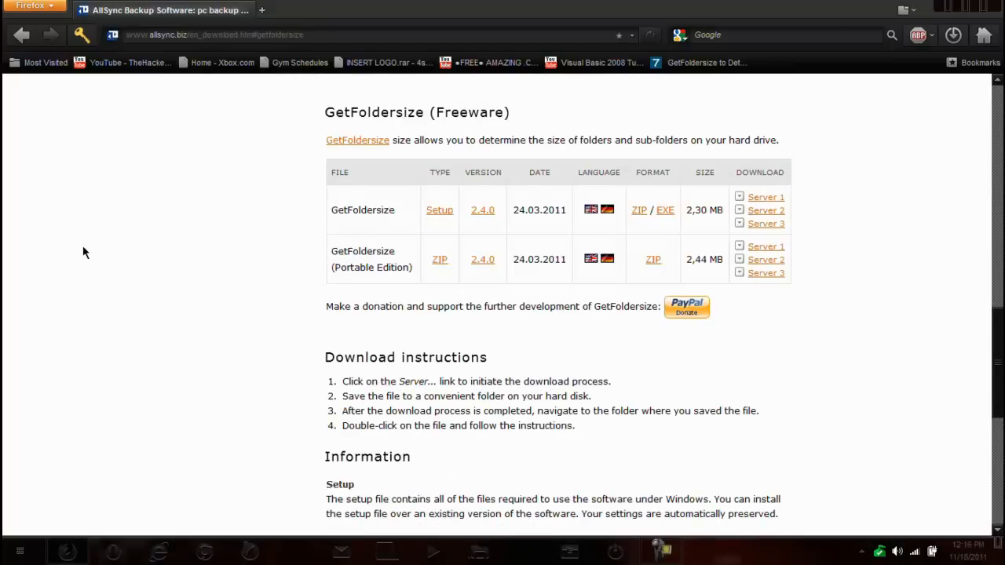
pyautogui.moveTo(274, 175)
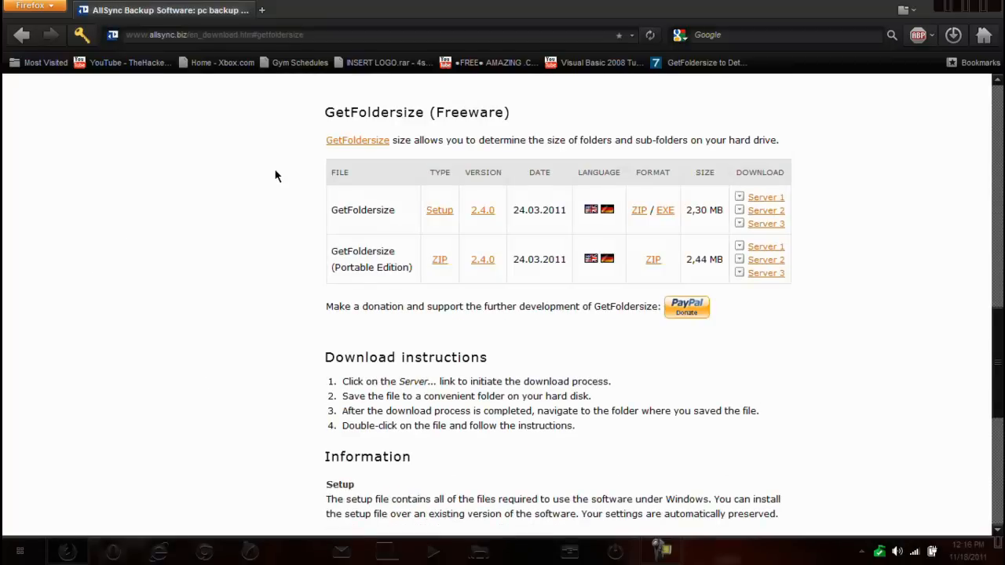
pyautogui.moveTo(996, 311)
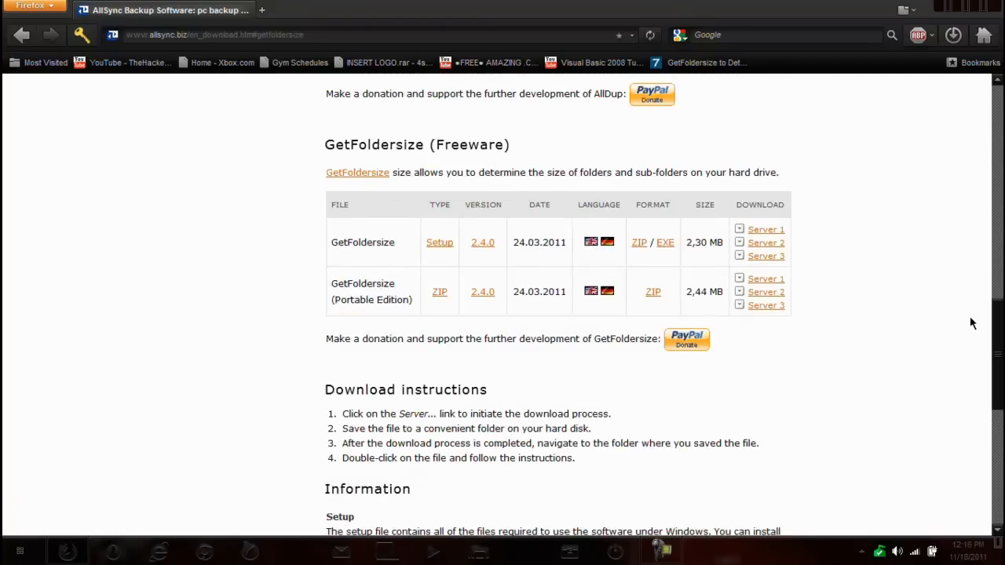
pyautogui.scroll(-3)
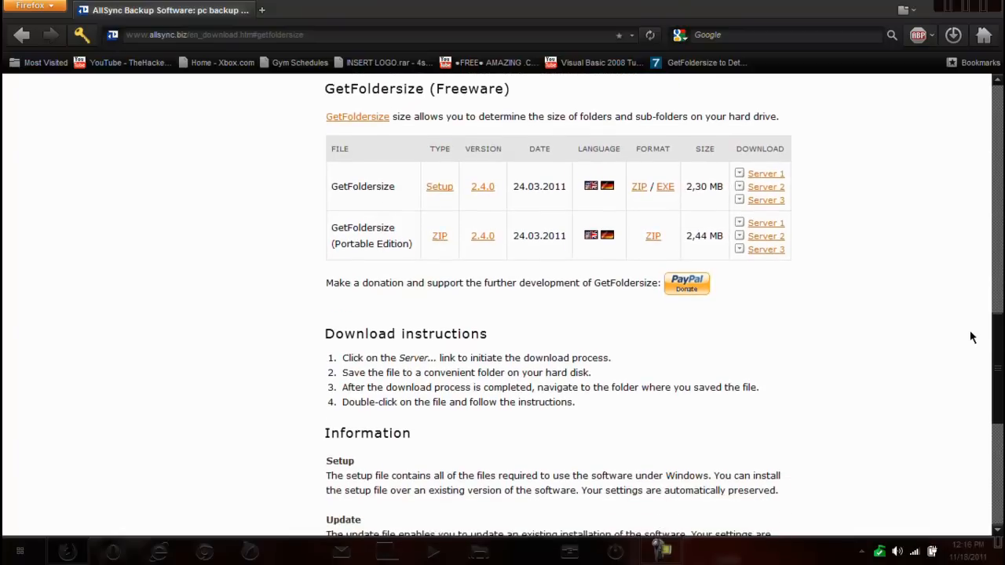
pyautogui.moveTo(245, 151)
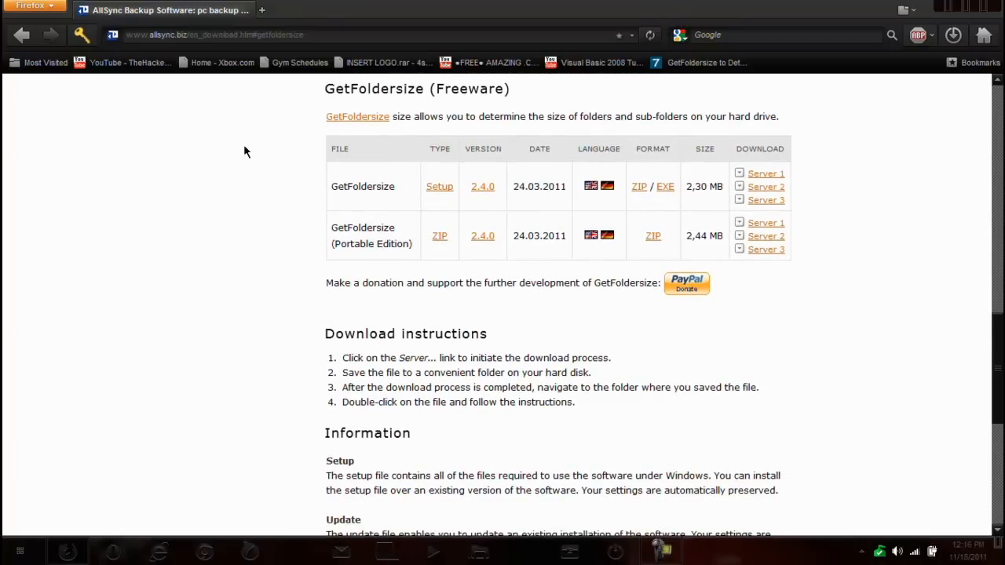
pyautogui.moveTo(258, 157)
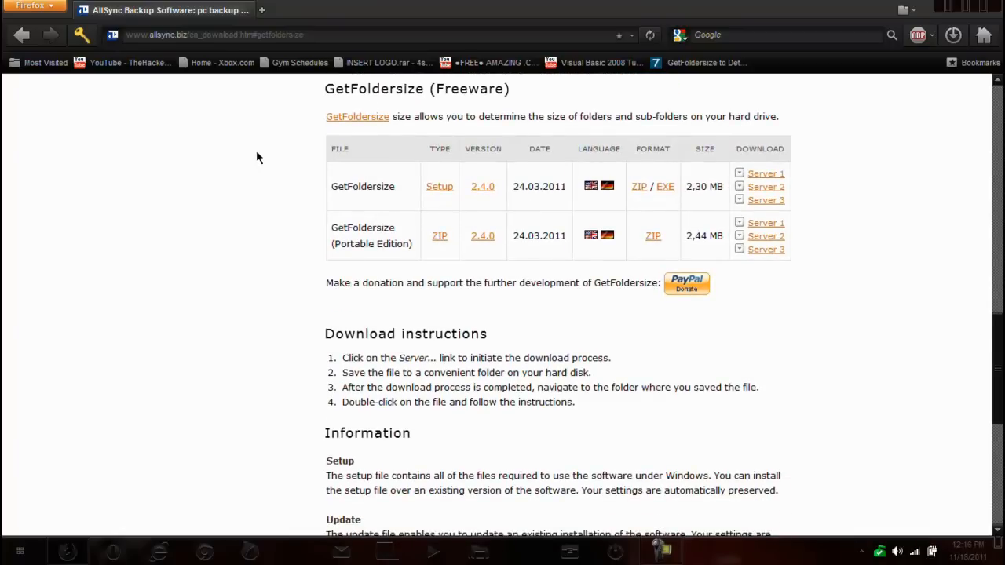
pyautogui.moveTo(244, 185)
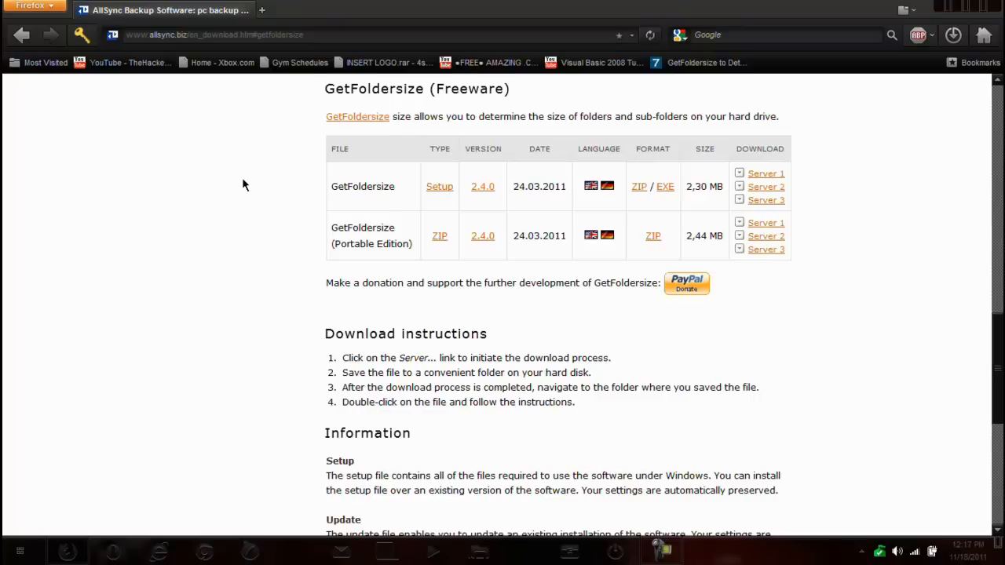
pyautogui.moveTo(330, 174)
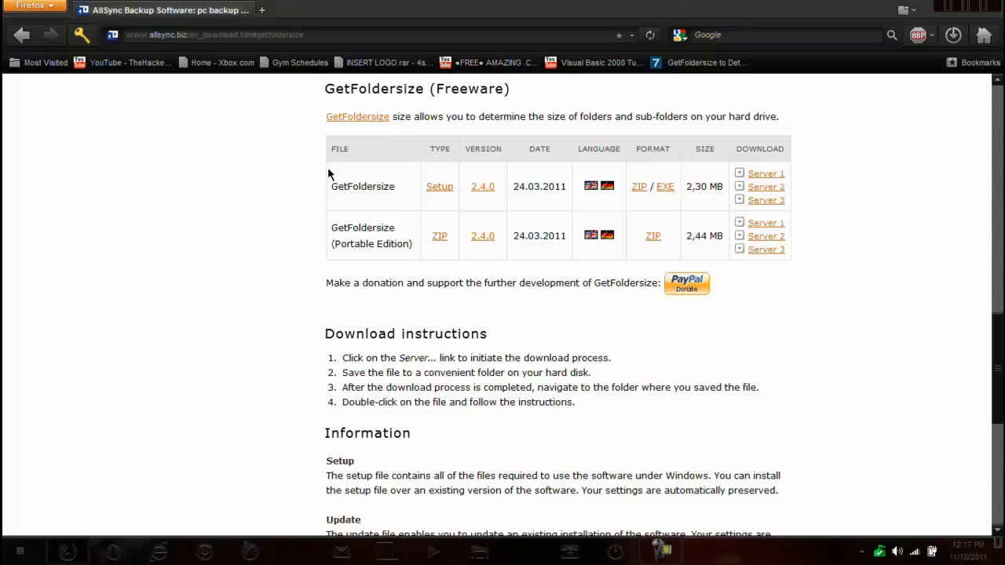
pyautogui.moveTo(308, 228)
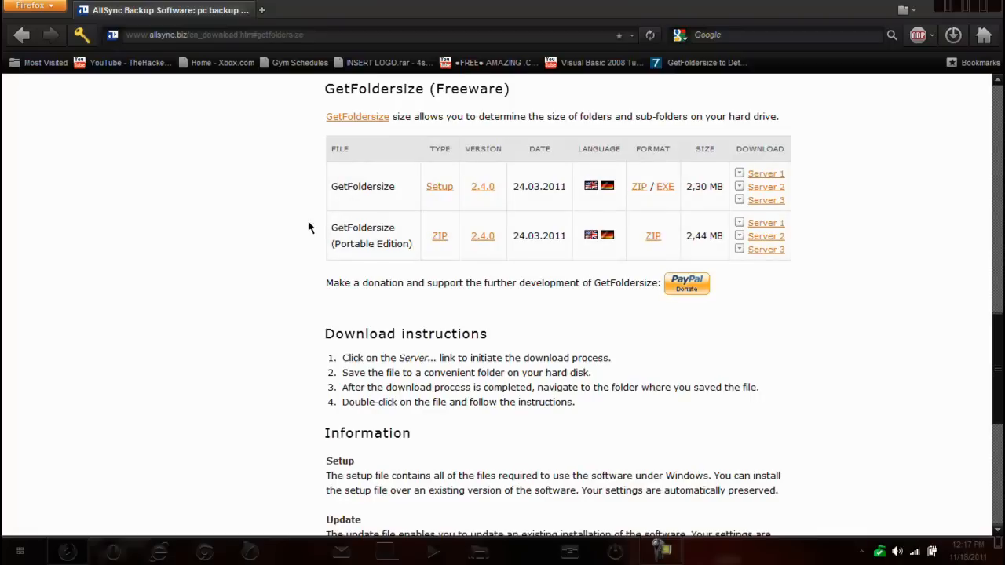
pyautogui.moveTo(263, 198)
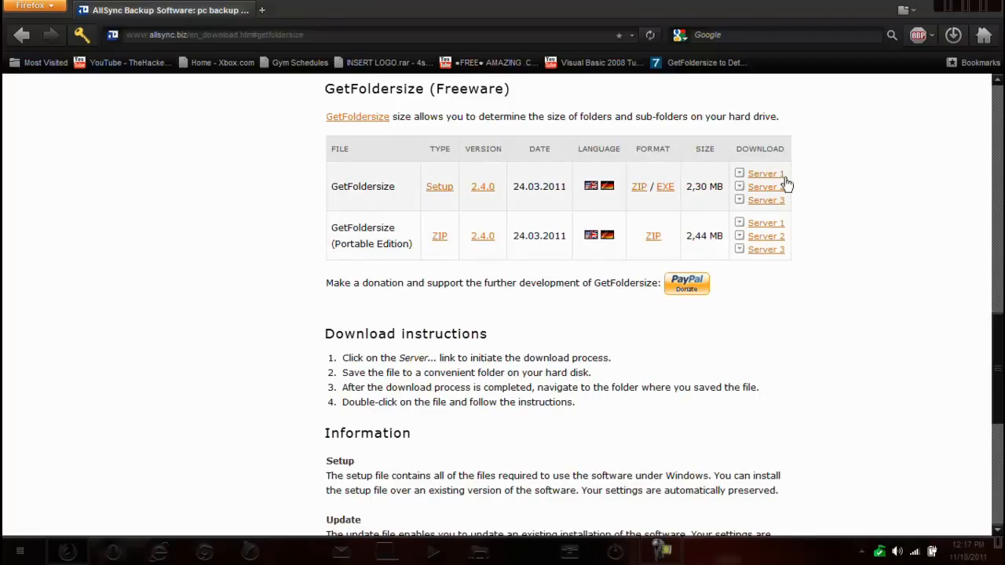
pyautogui.moveTo(775, 188)
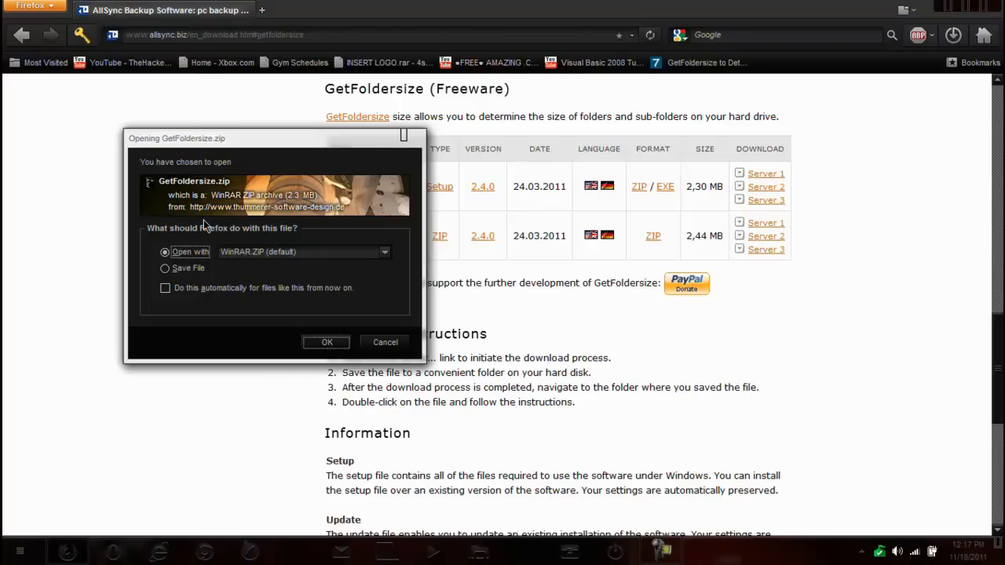
pyautogui.moveTo(212, 182)
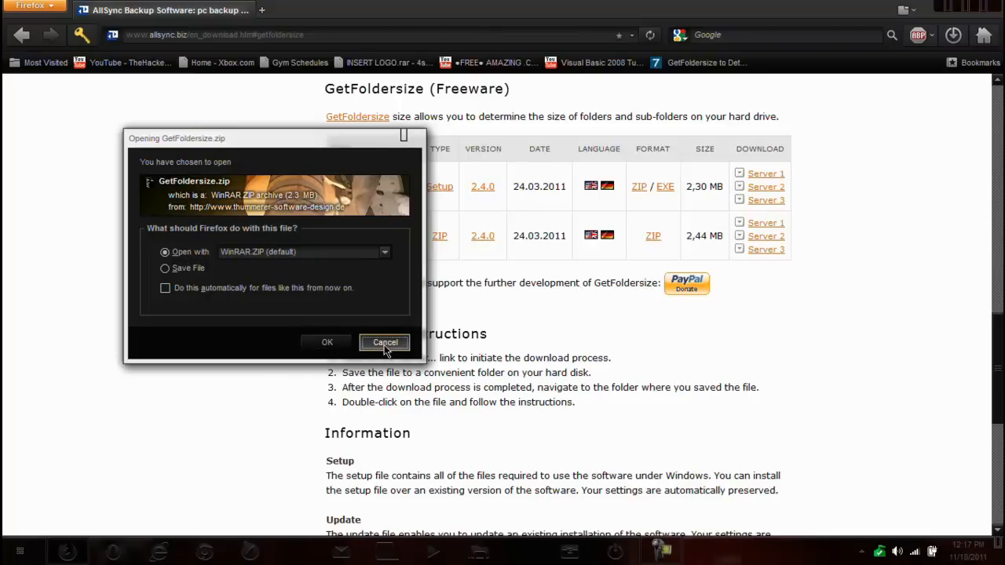
pyautogui.click(385, 342)
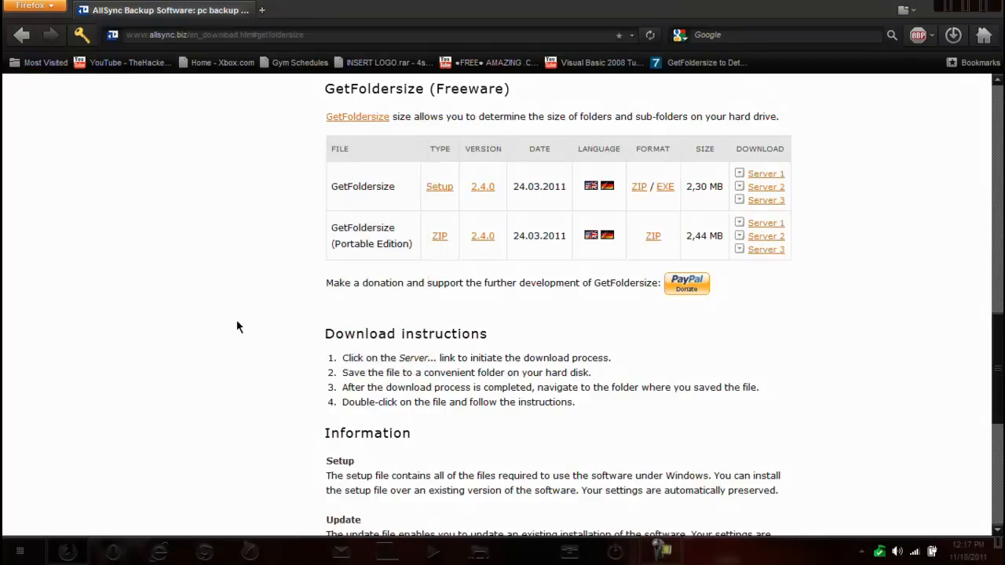
pyautogui.moveTo(990, 14)
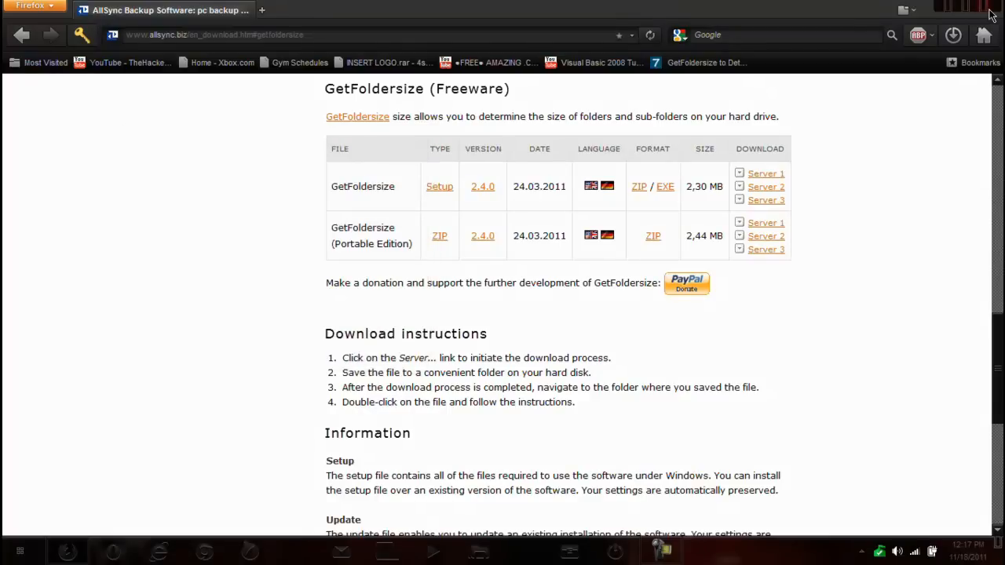
pyautogui.click(16, 551)
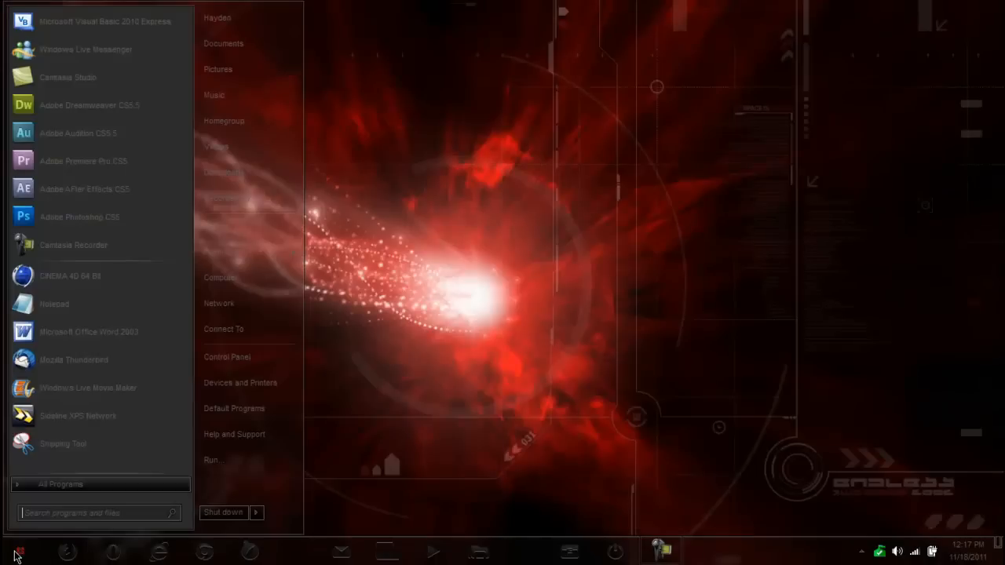
# - Search 'get' in the Start menu to launch GetFoldersize
pyautogui.write('get')
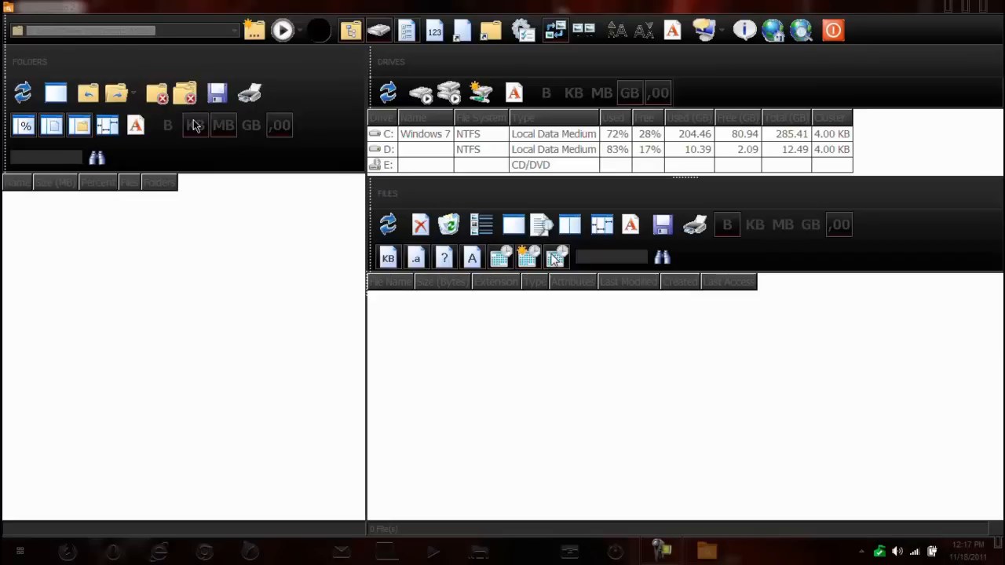
pyautogui.moveTo(195, 125)
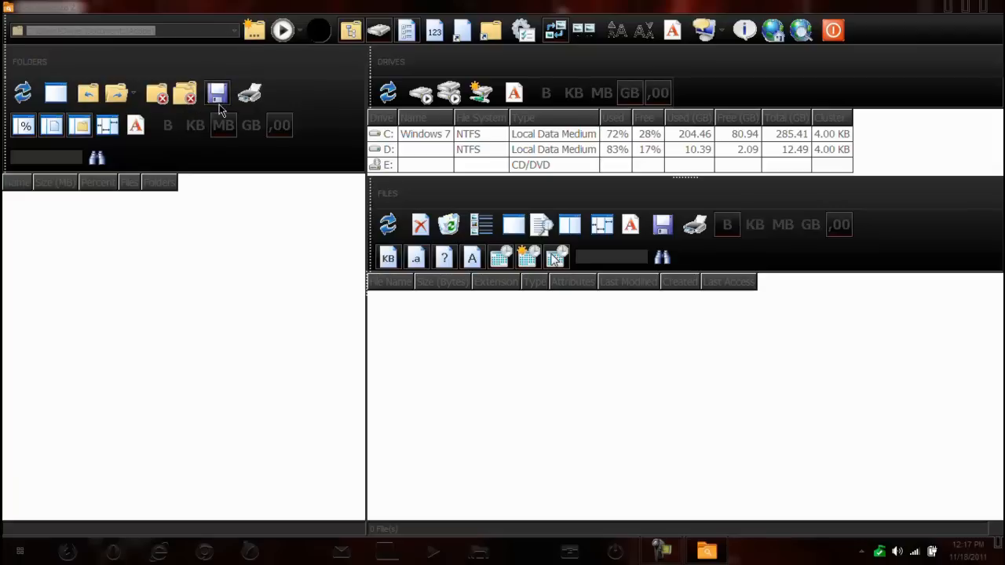
pyautogui.moveTo(710, 84)
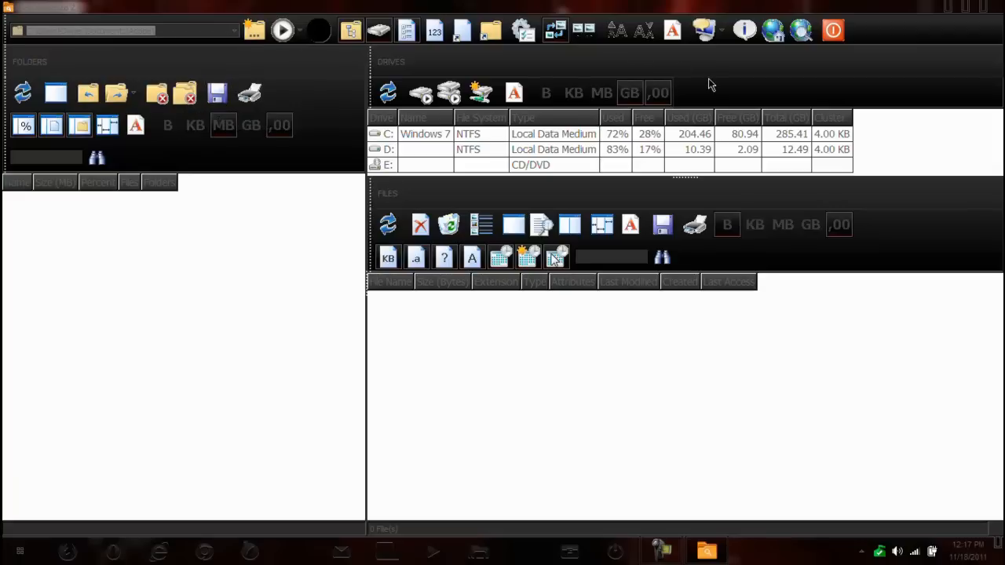
pyautogui.moveTo(832, 30)
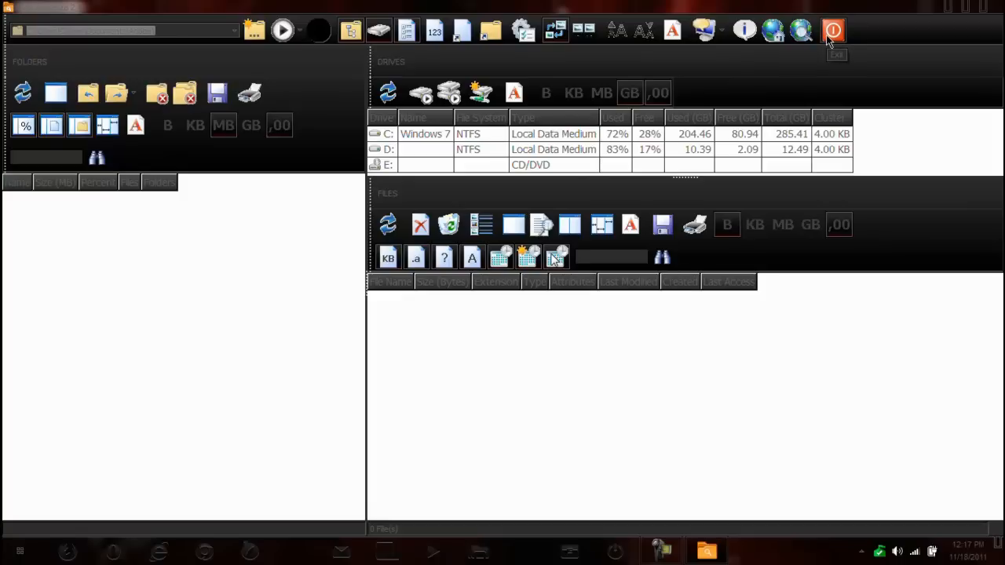
pyautogui.moveTo(616, 30)
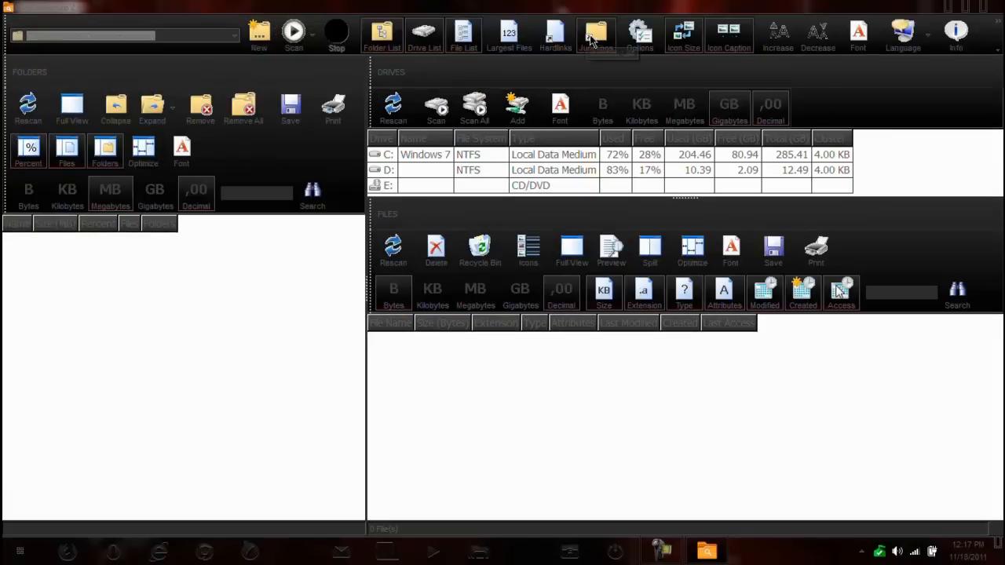
pyautogui.moveTo(791, 75)
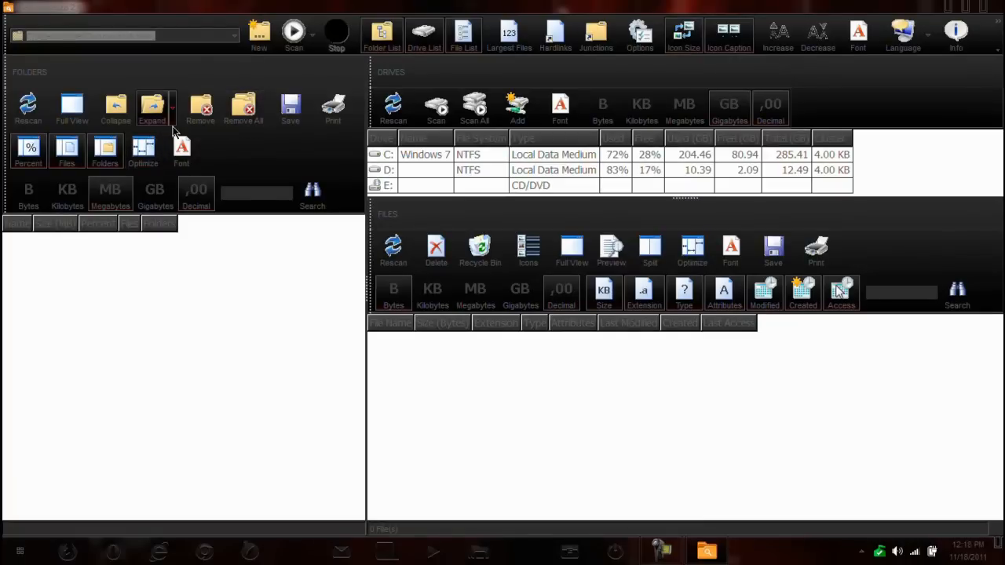
pyautogui.moveTo(72, 107)
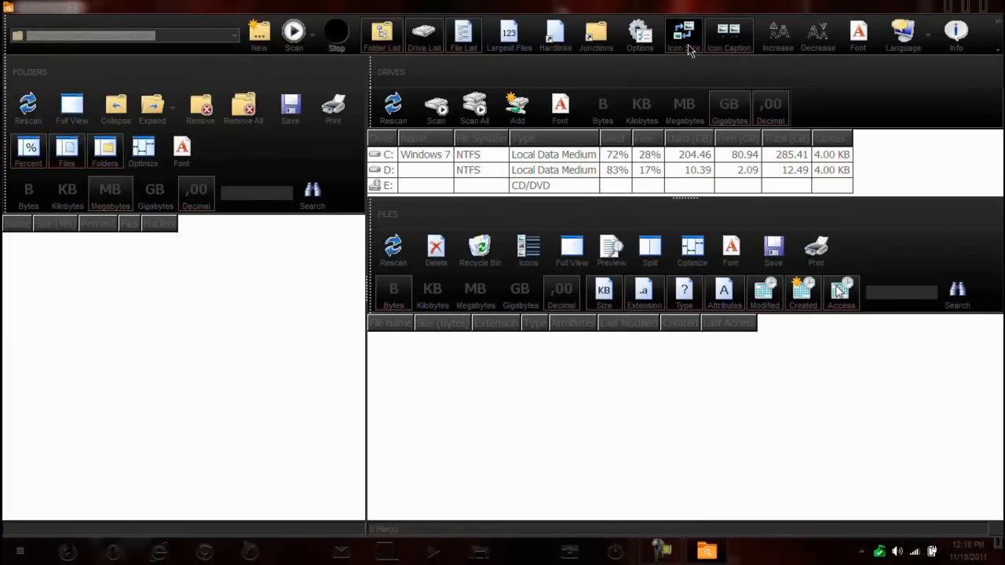
# - Switch the toolbars to small icons without captions
pyautogui.click(683, 34)
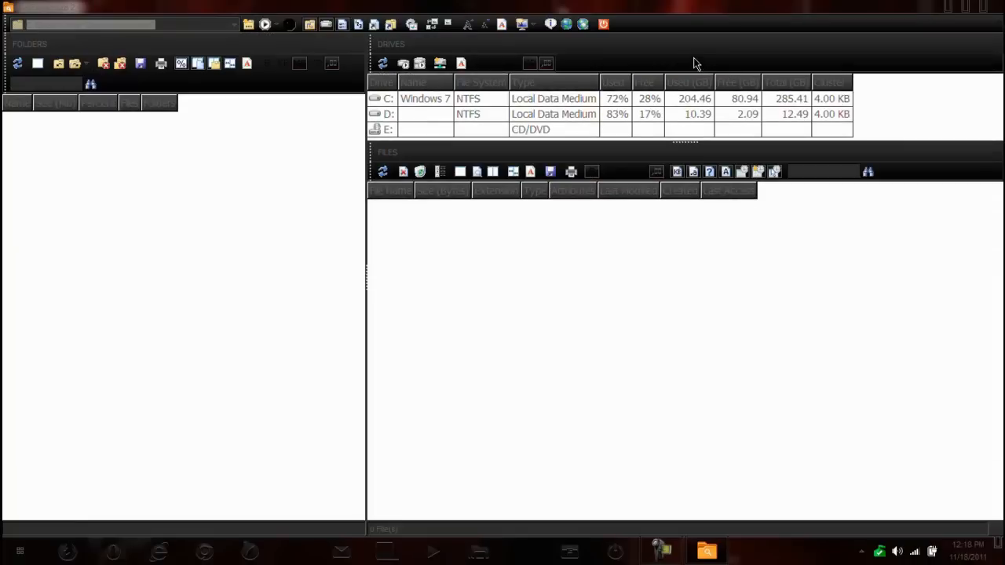
pyautogui.moveTo(584, 25)
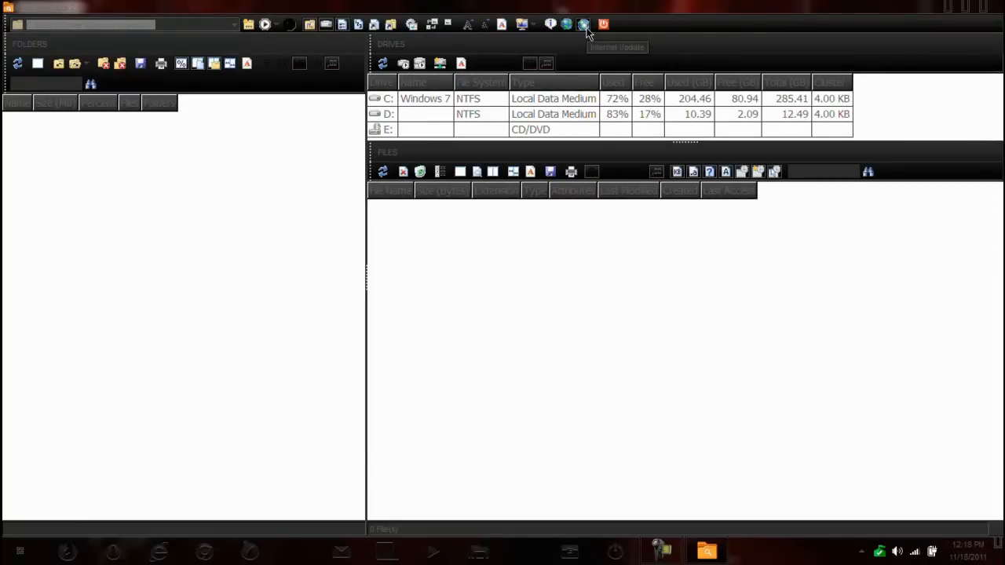
# - Run the Internet Update check, confirming no newer version is available
pyautogui.click(584, 26)
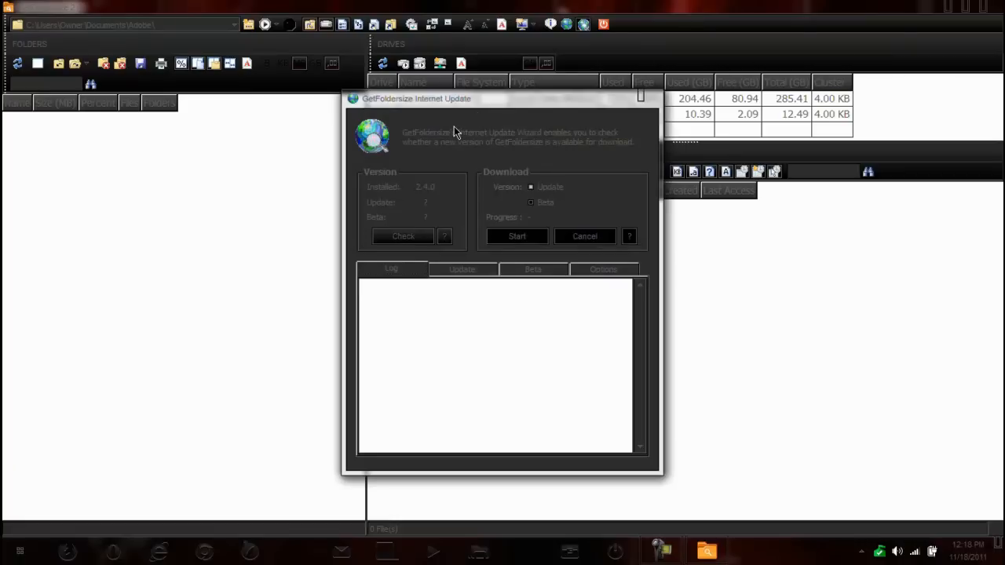
pyautogui.moveTo(364, 251)
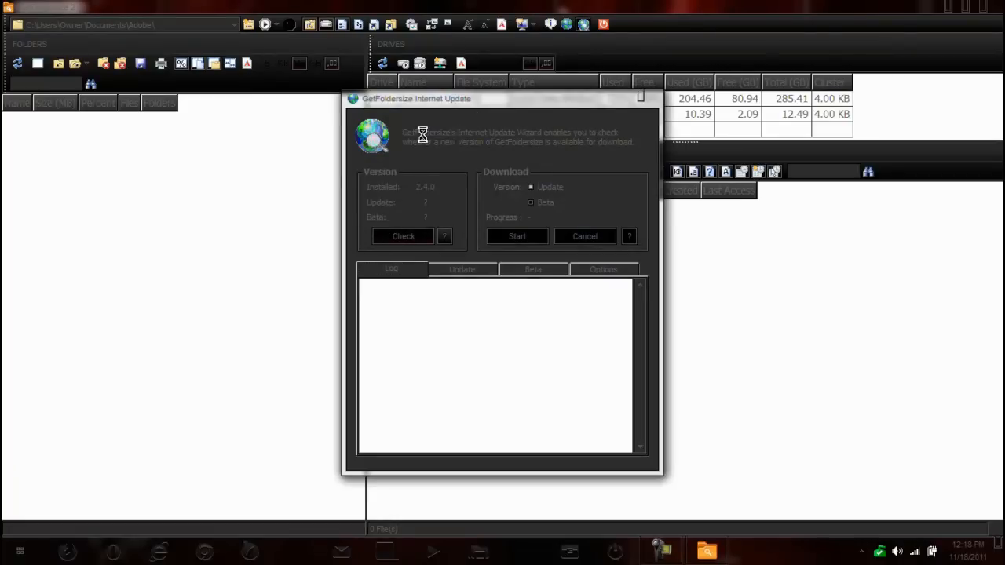
pyautogui.click(402, 236)
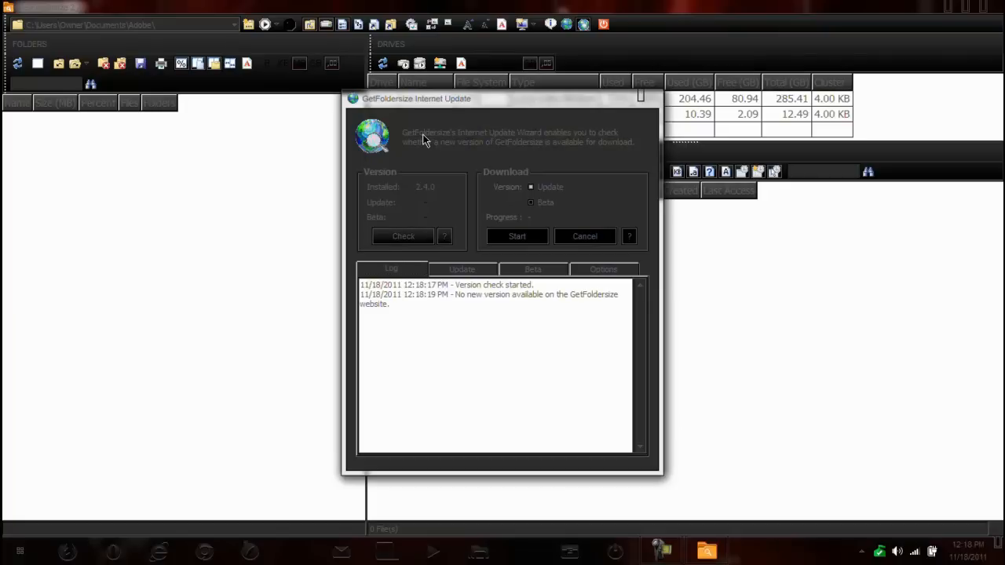
pyautogui.moveTo(483, 275)
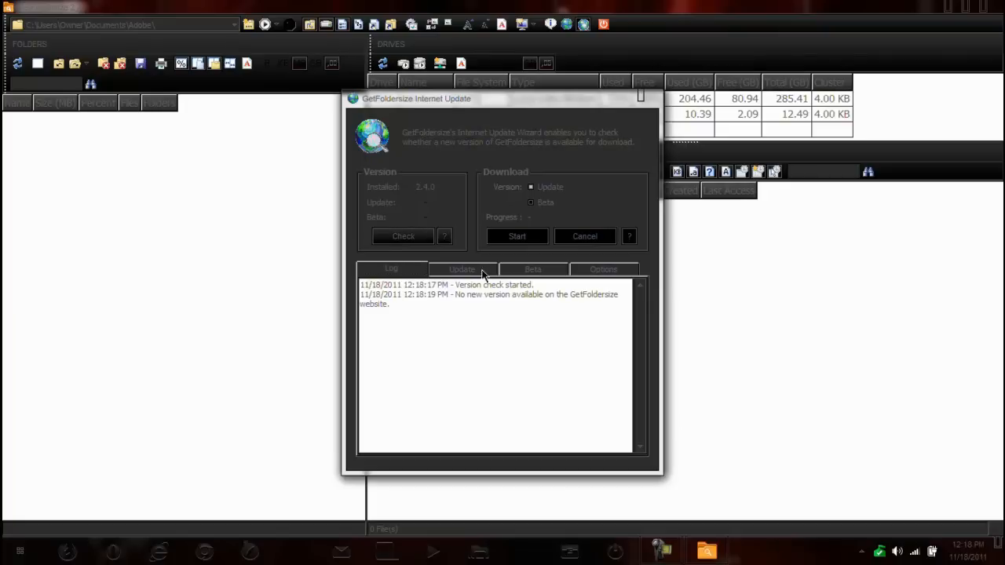
pyautogui.moveTo(452, 292)
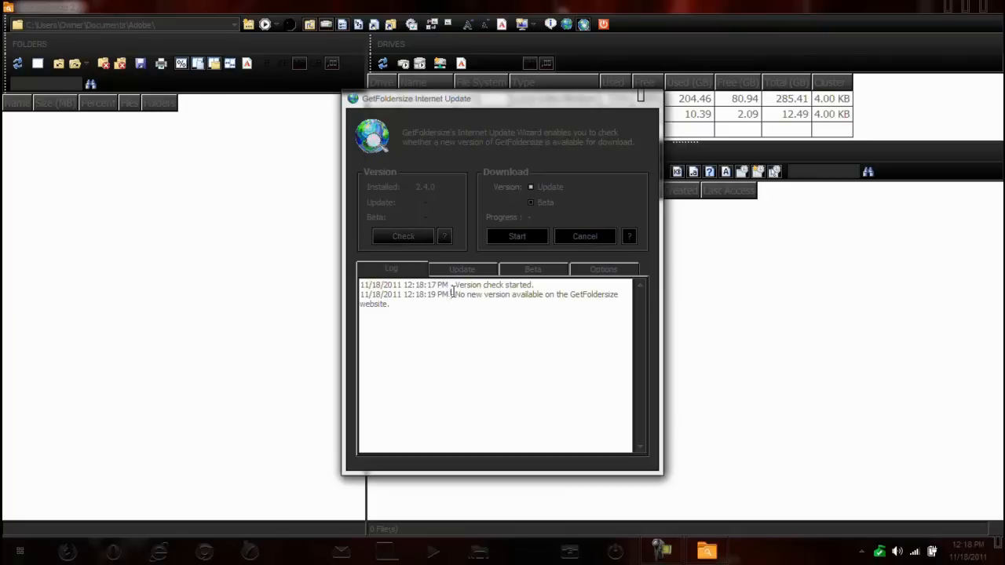
pyautogui.moveTo(609, 147)
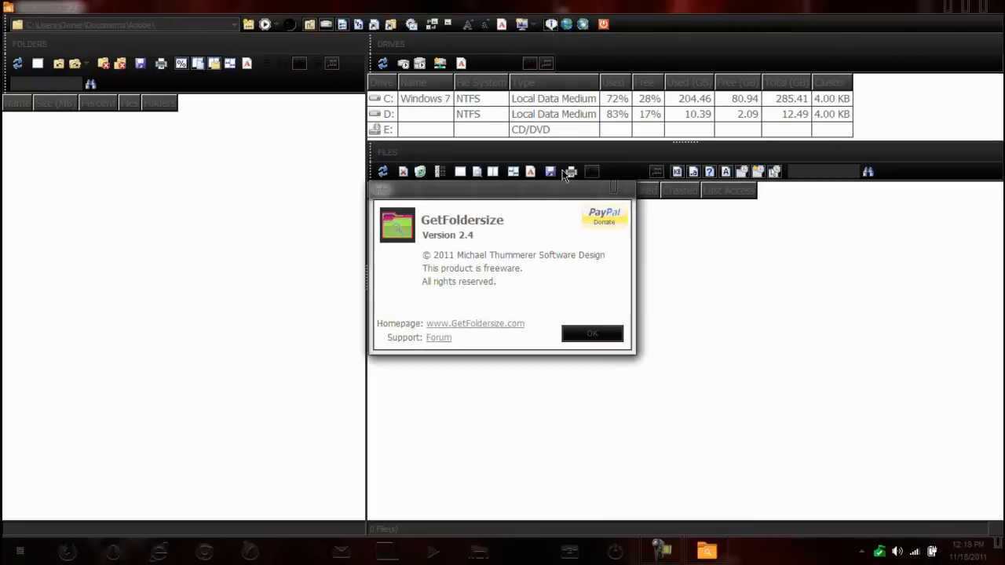
# - Dismiss the version 2.4 About box with OK
pyautogui.click(592, 333)
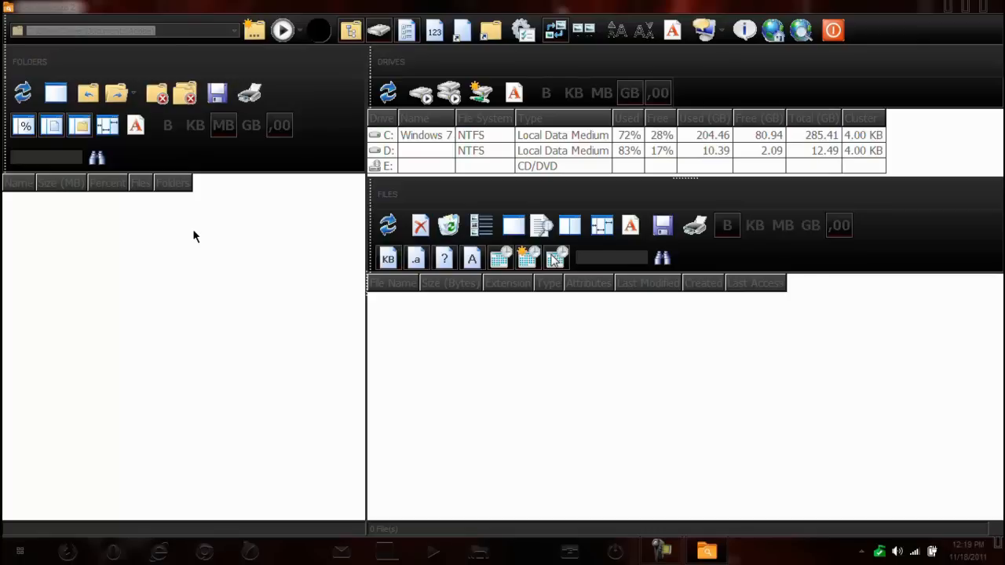
pyautogui.moveTo(511, 147)
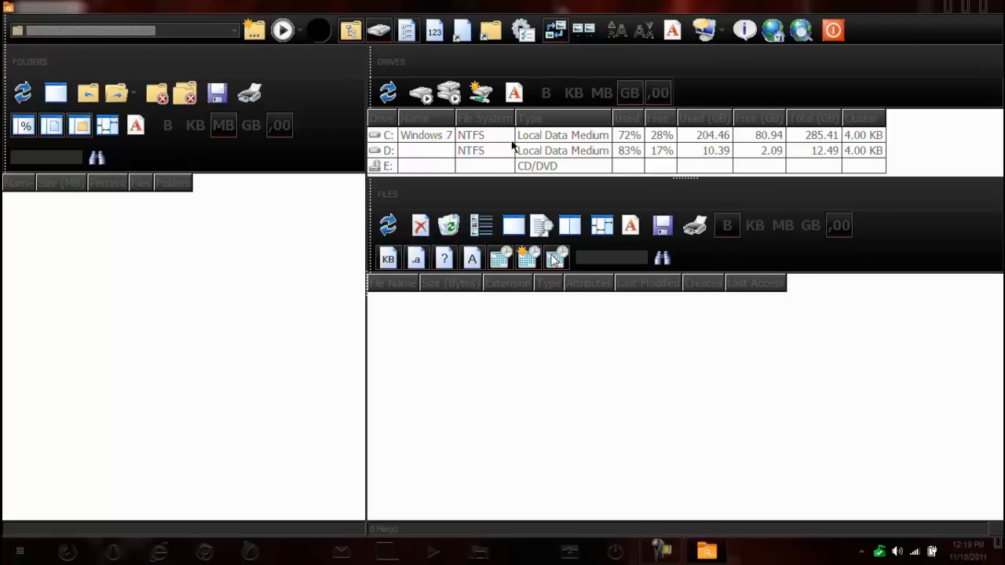
pyautogui.moveTo(715, 145)
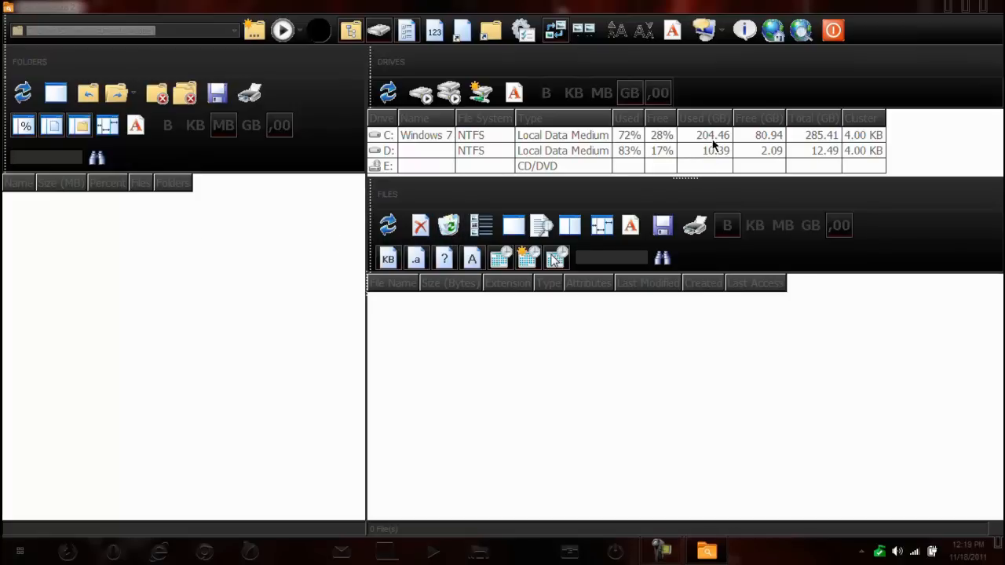
pyautogui.moveTo(390, 195)
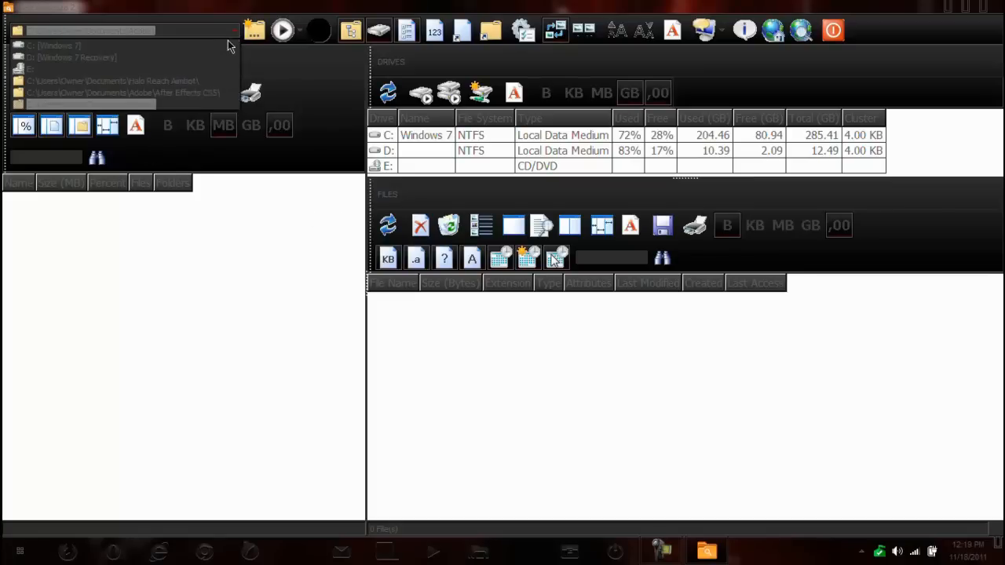
# - Choose the Documents\adobe folder and scan it to list subfolder sizes and files
pyautogui.click(129, 30)
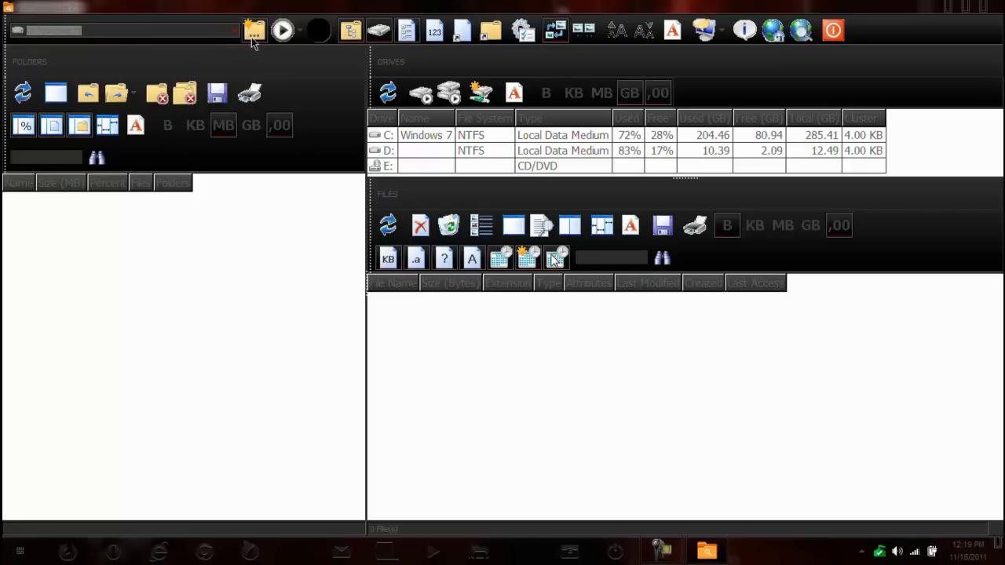
pyautogui.click(254, 30)
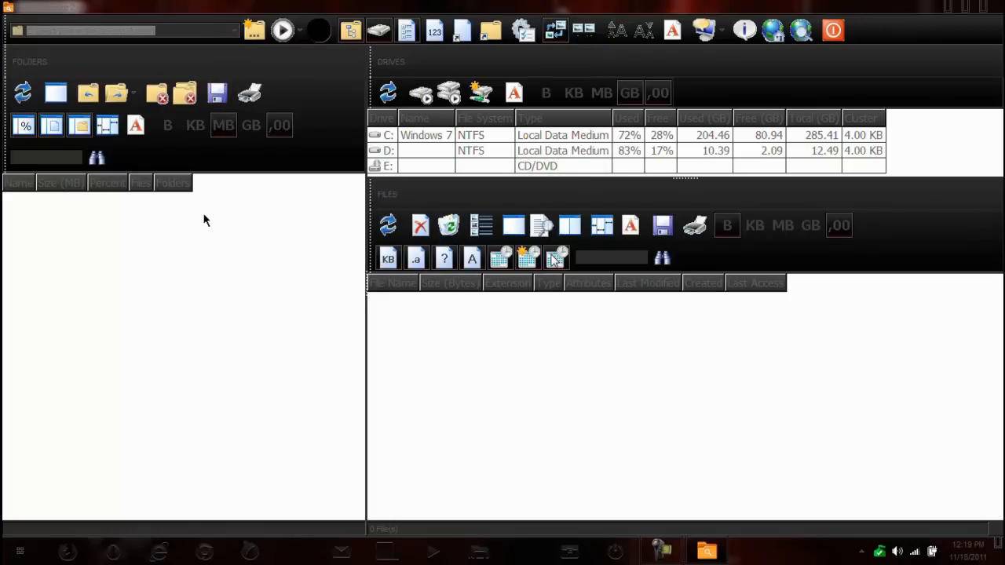
pyautogui.click(283, 30)
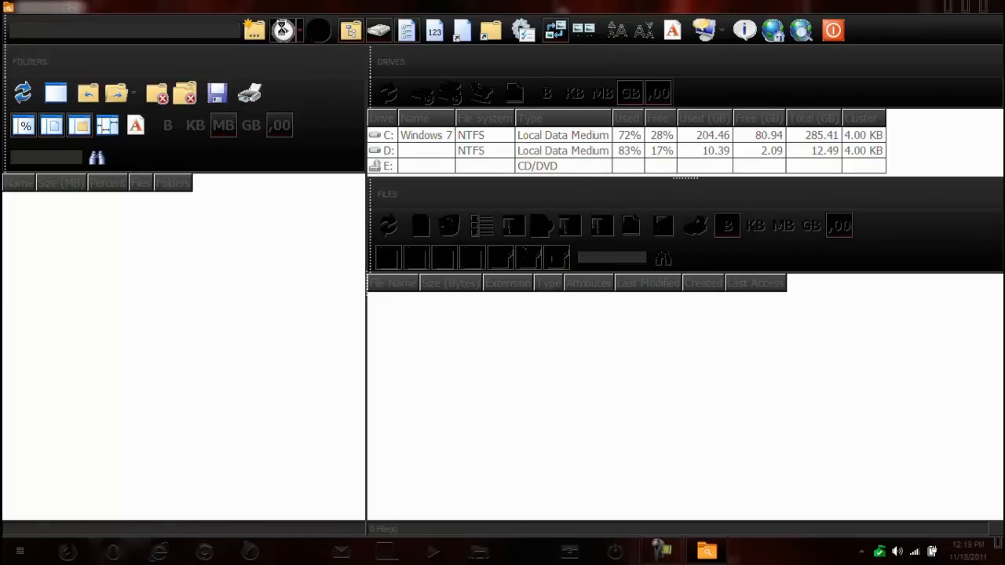
pyautogui.click(254, 30)
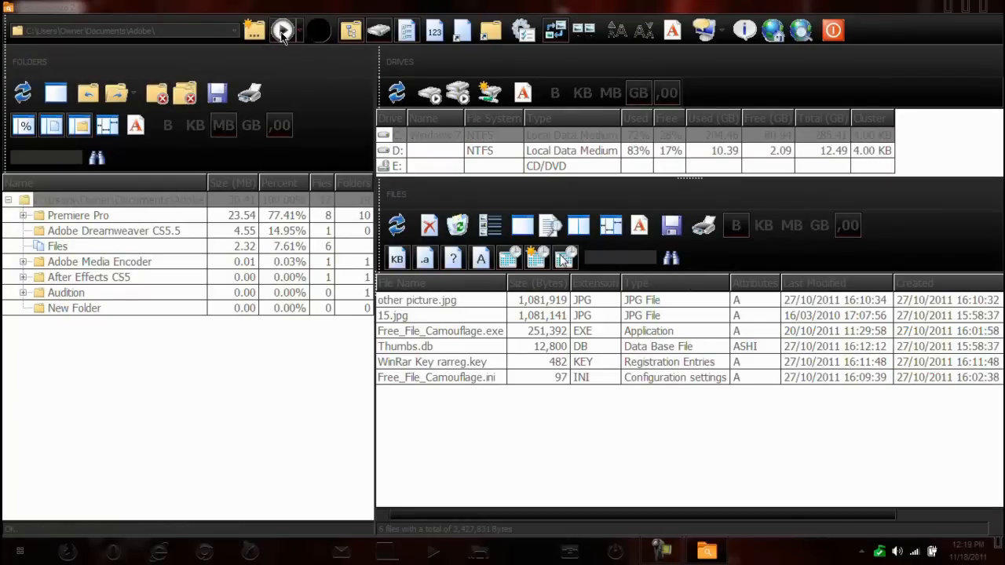
pyautogui.moveTo(282, 31)
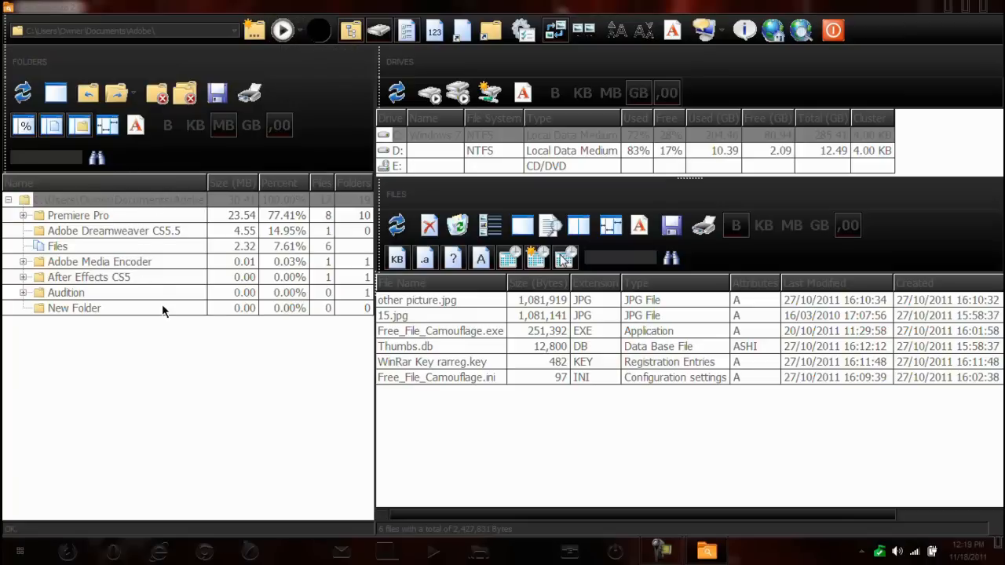
pyautogui.moveTo(97, 235)
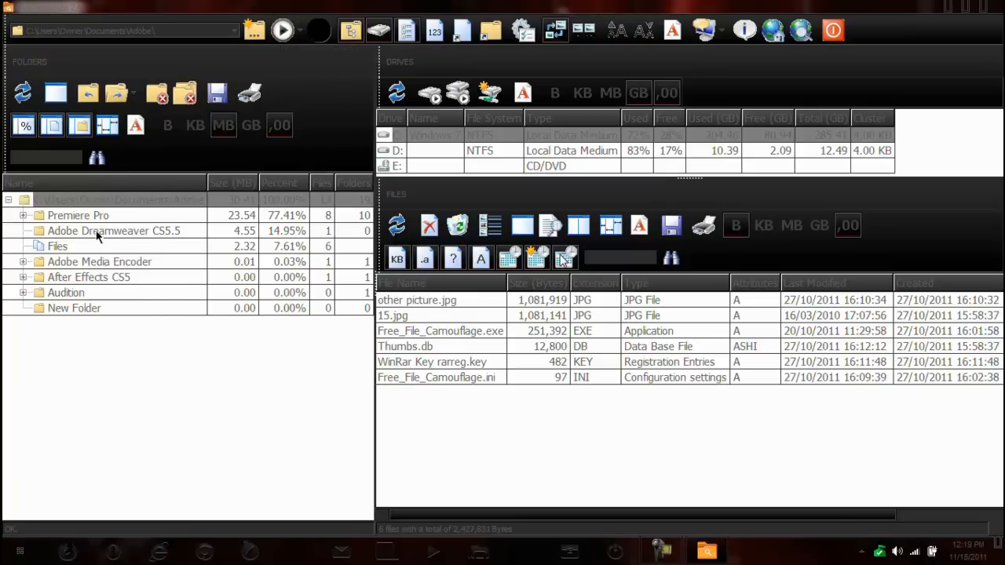
pyautogui.moveTo(91, 226)
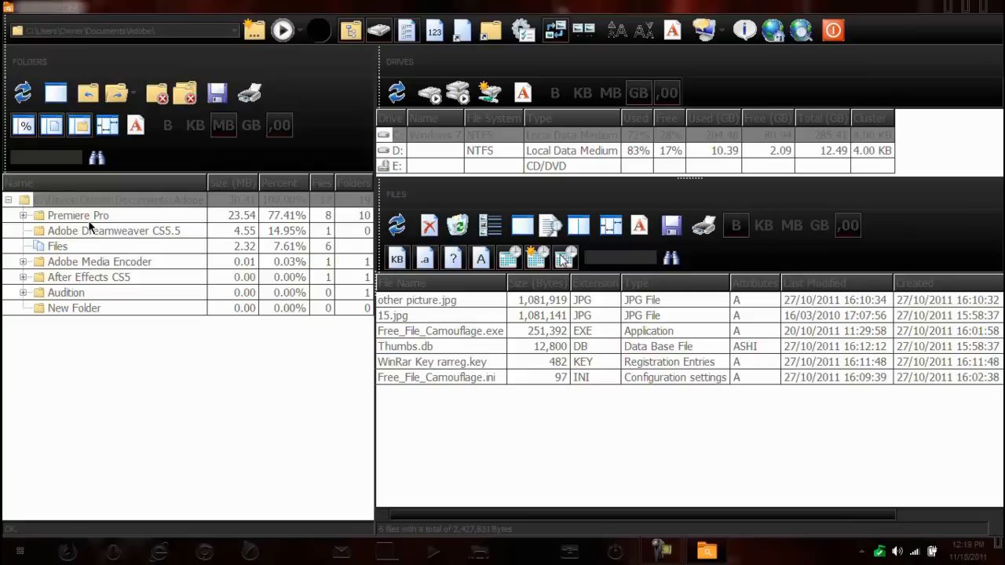
pyautogui.moveTo(92, 306)
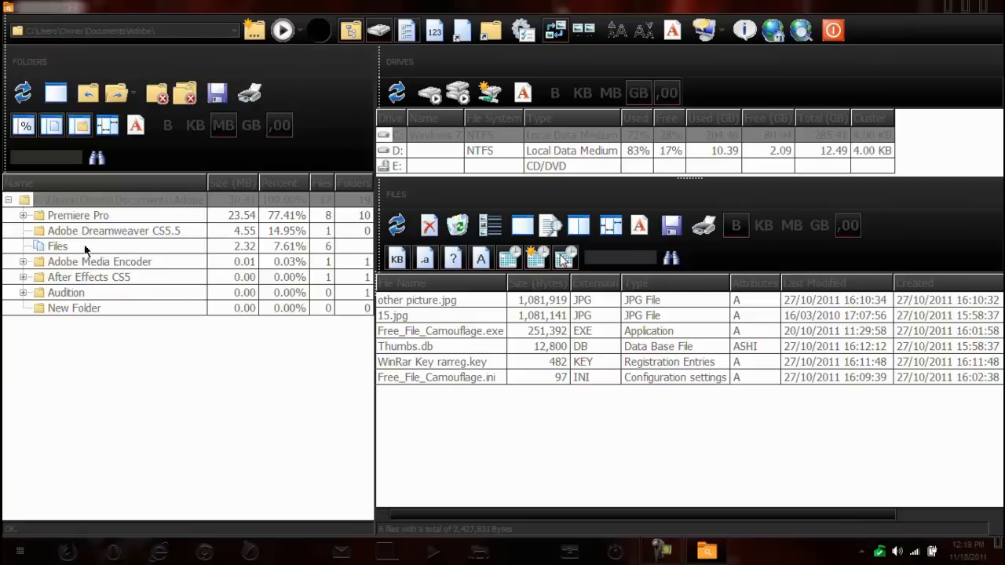
# - Expand Premiere Pro, list the 5.0 subfolder's files and select Sequence 01.mp4
pyautogui.click(79, 215)
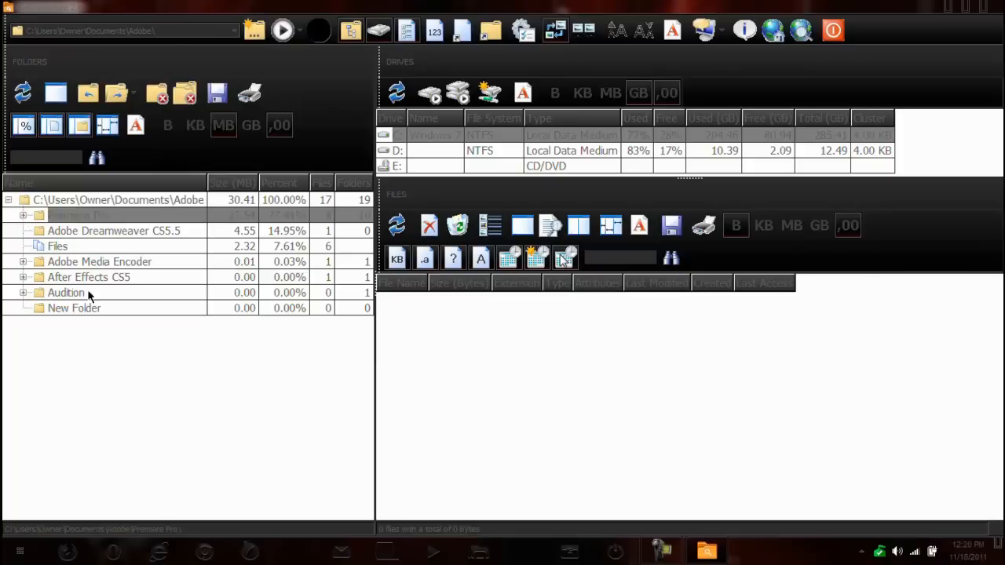
pyautogui.click(24, 215)
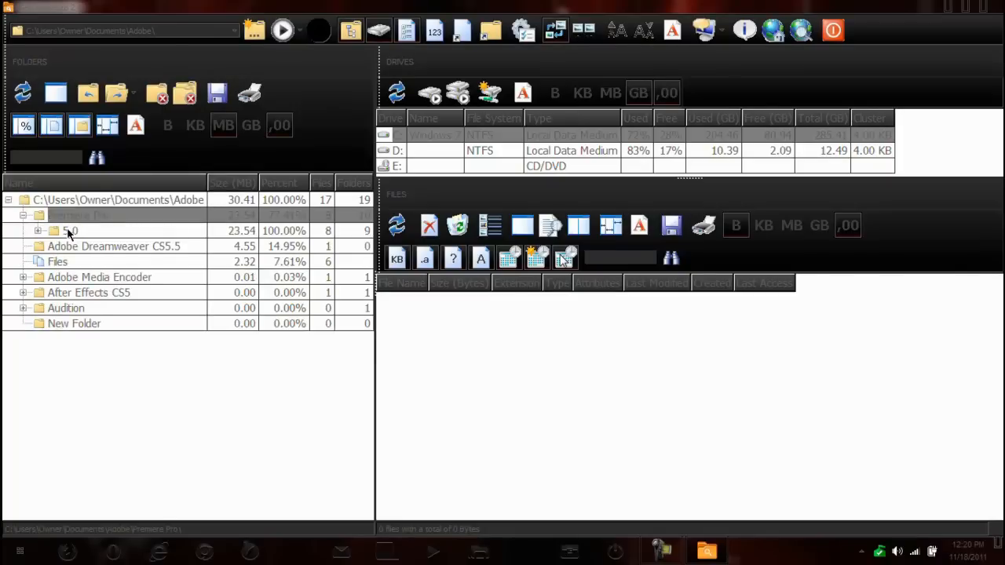
pyautogui.click(78, 215)
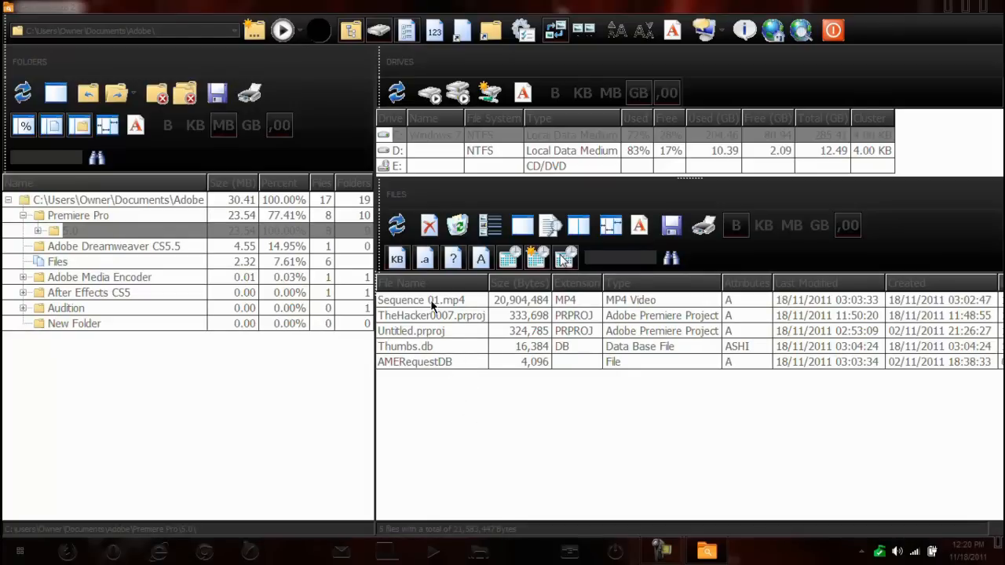
pyautogui.moveTo(801, 290)
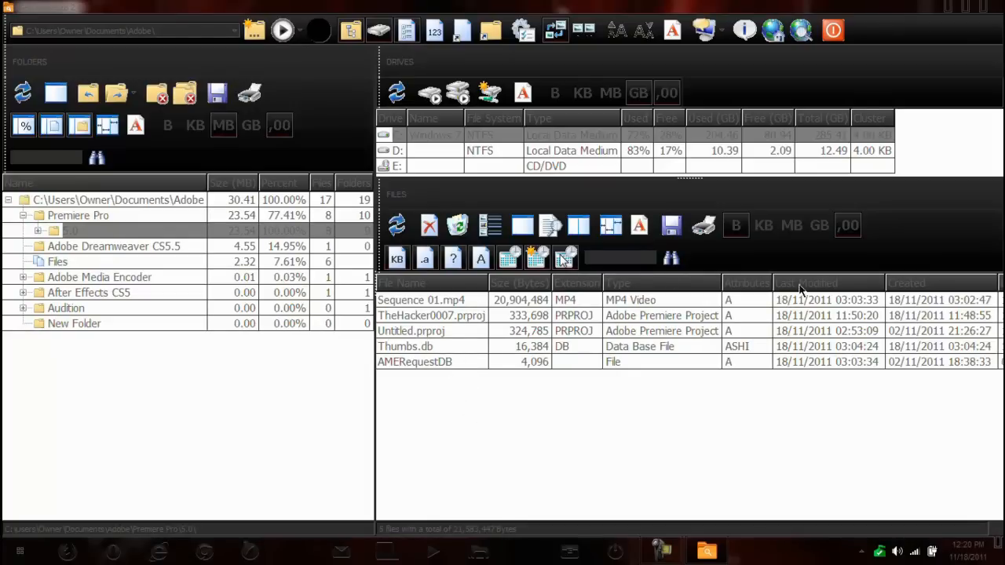
pyautogui.moveTo(824, 323)
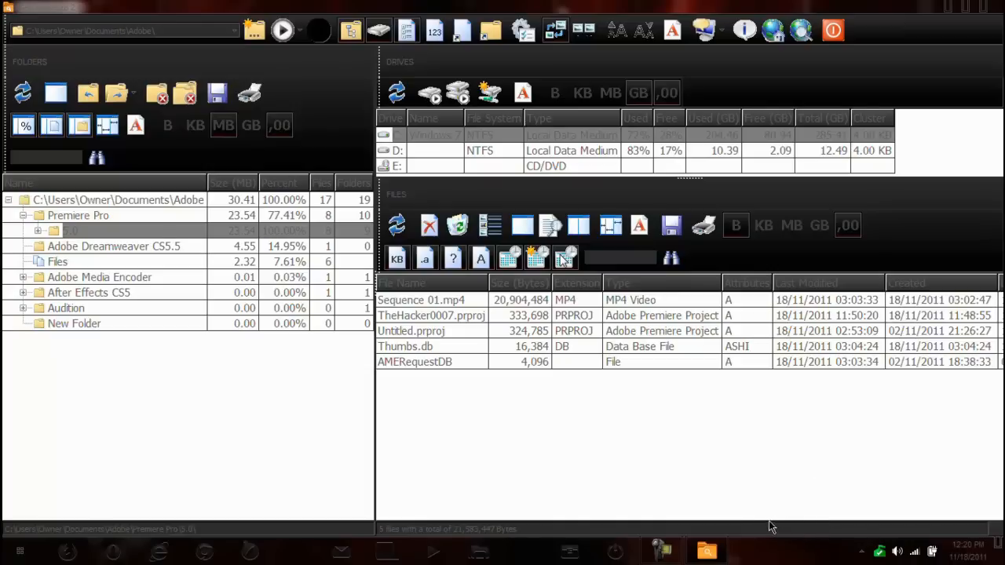
pyautogui.moveTo(920, 306)
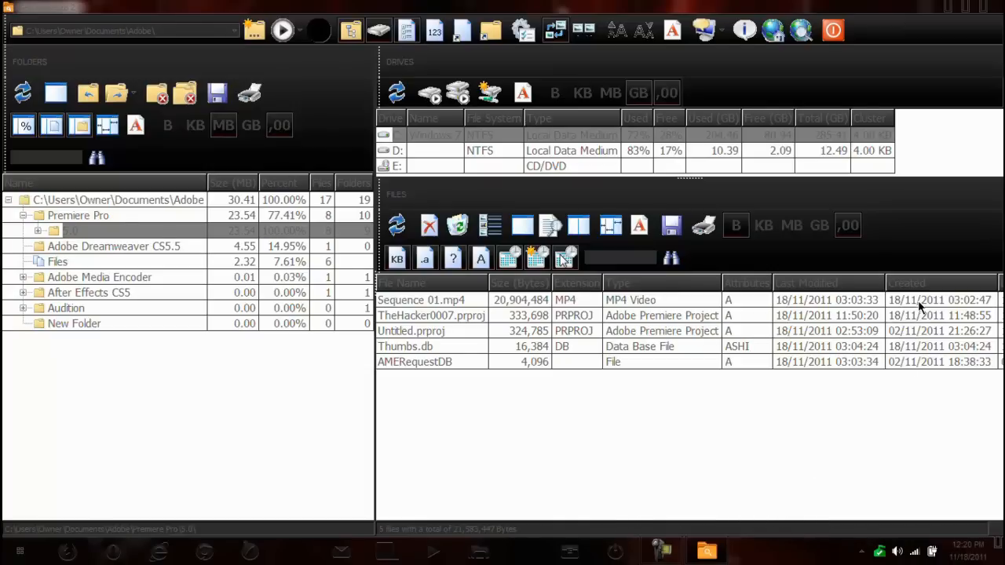
pyautogui.moveTo(646, 424)
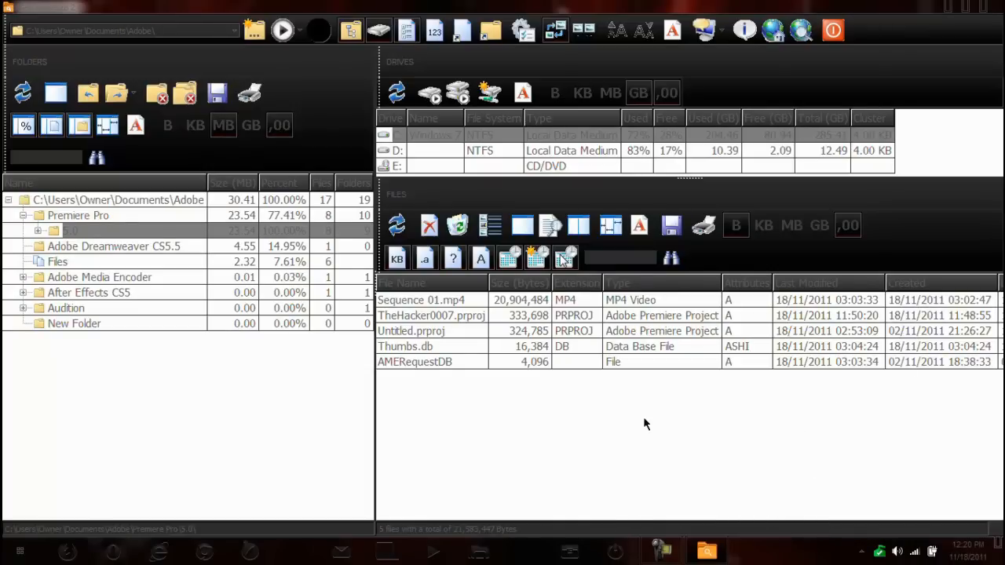
pyautogui.click(421, 300)
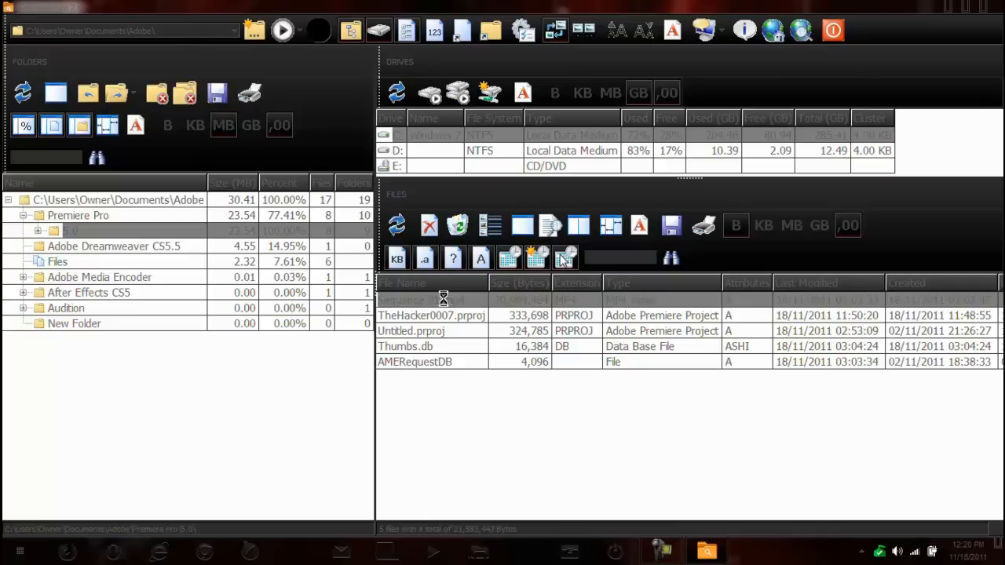
pyautogui.rightClick(424, 300)
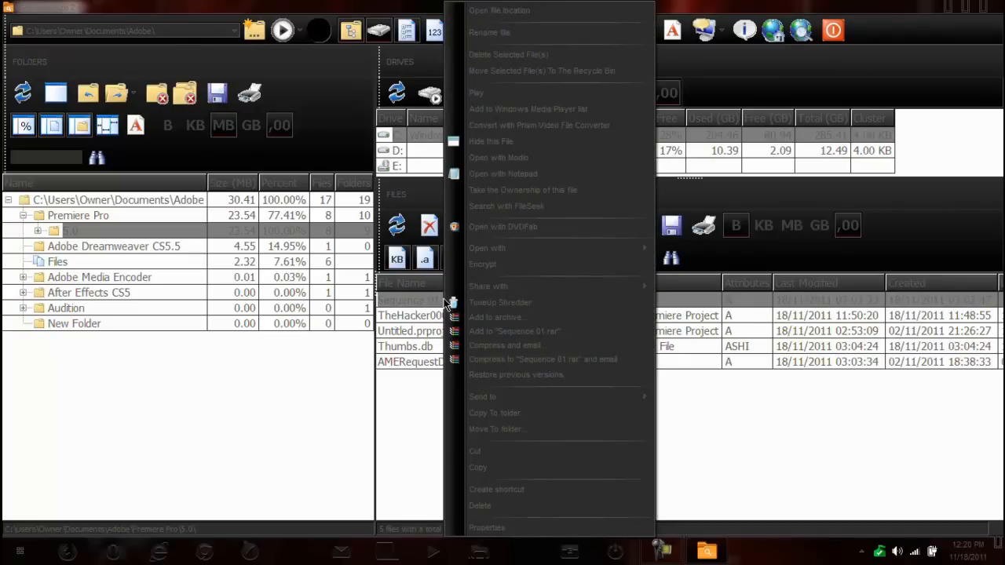
pyautogui.moveTo(474, 49)
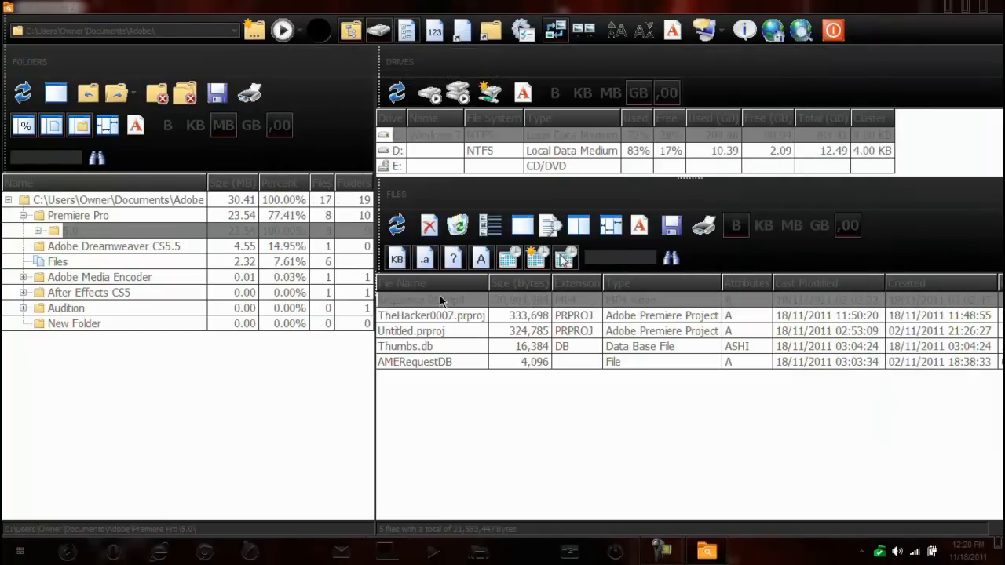
pyautogui.click(423, 300)
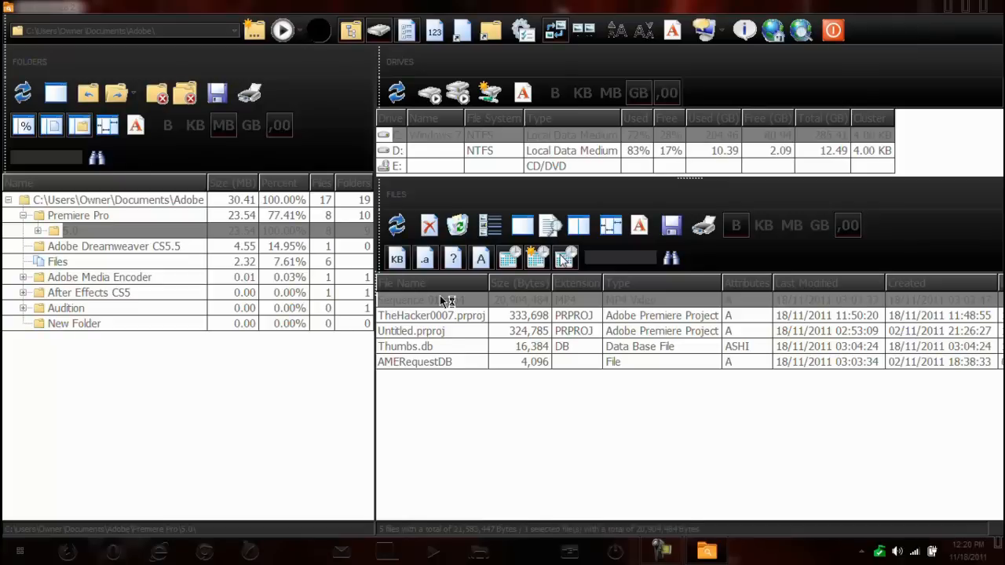
pyautogui.moveTo(452, 302)
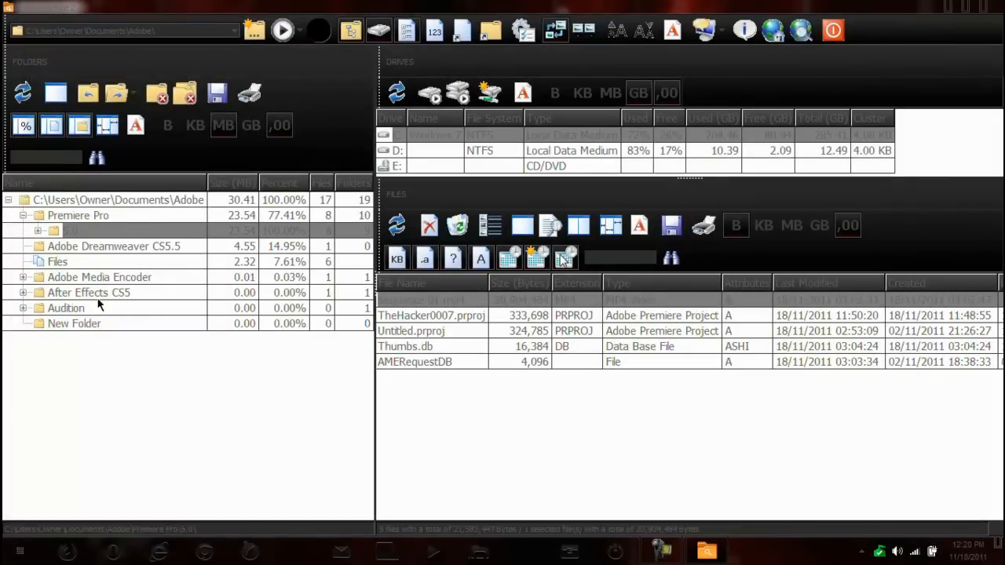
# - Expand After Effects CS5 and list the files inside its User Presets subfolder
pyautogui.click(88, 292)
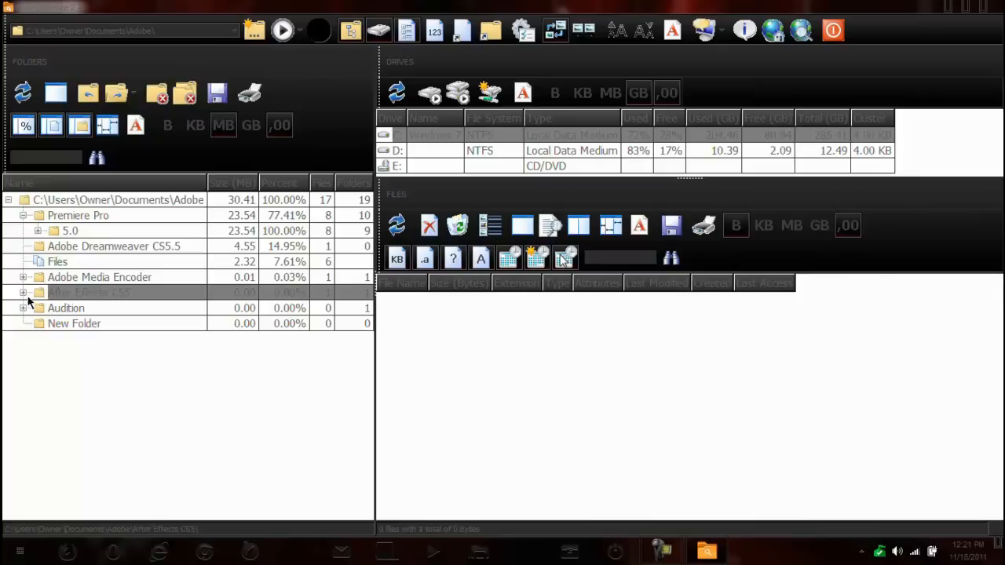
pyautogui.click(23, 292)
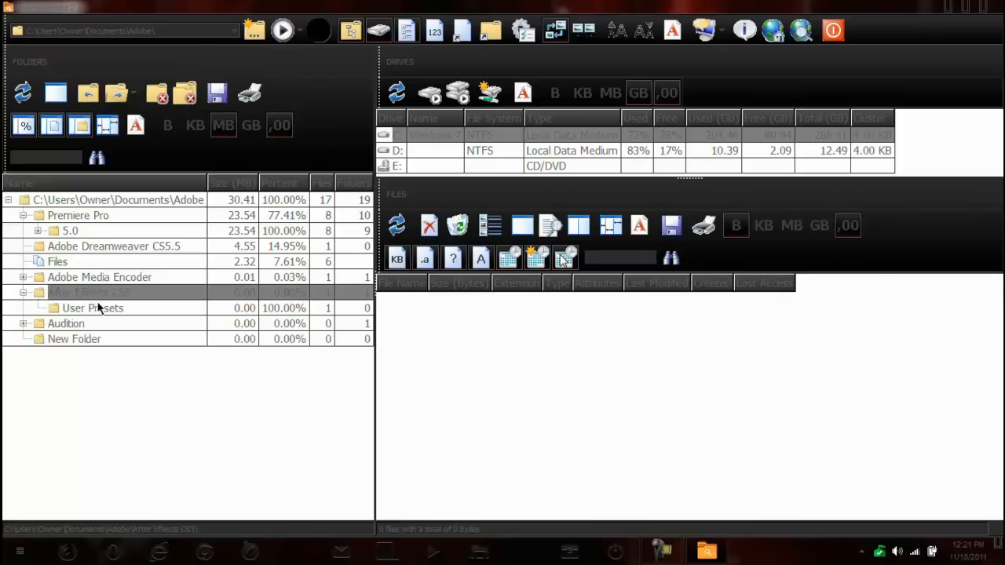
pyautogui.click(92, 308)
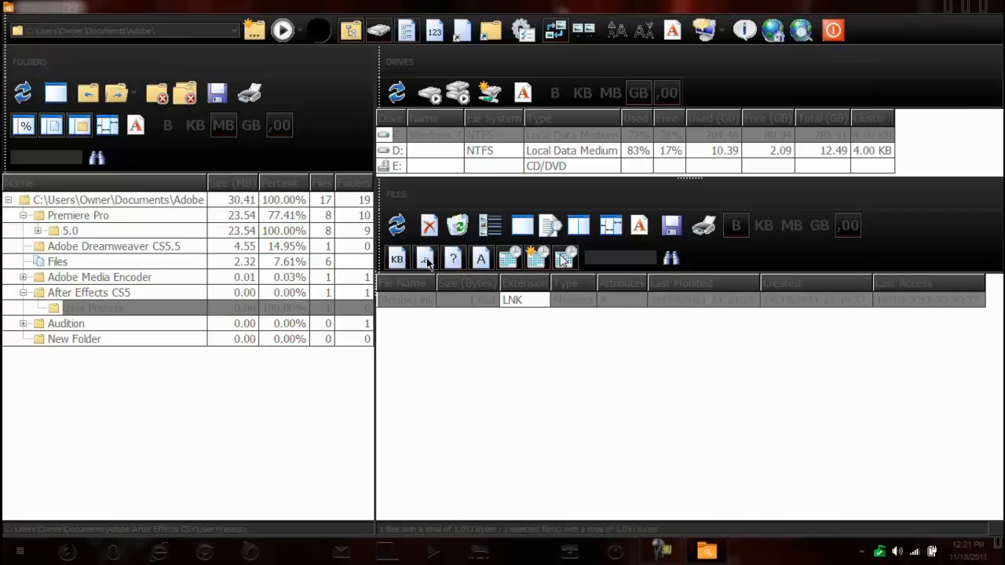
pyautogui.moveTo(521, 327)
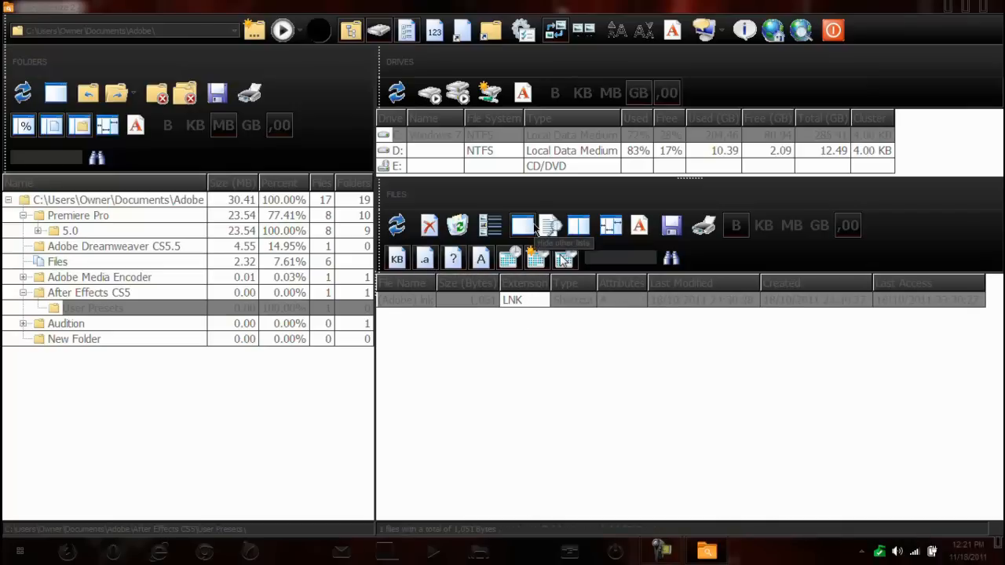
pyautogui.moveTo(551, 226)
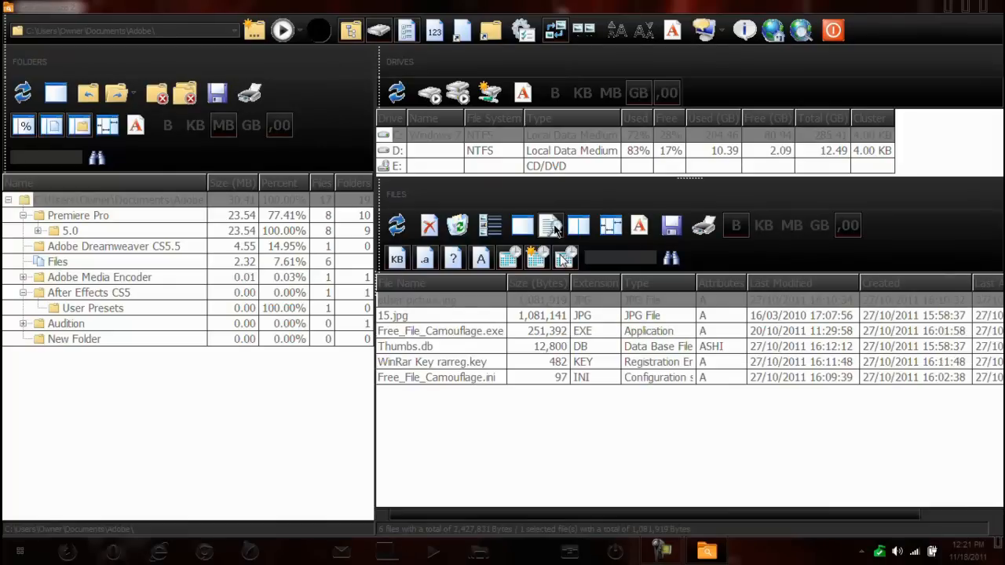
pyautogui.moveTo(611, 226)
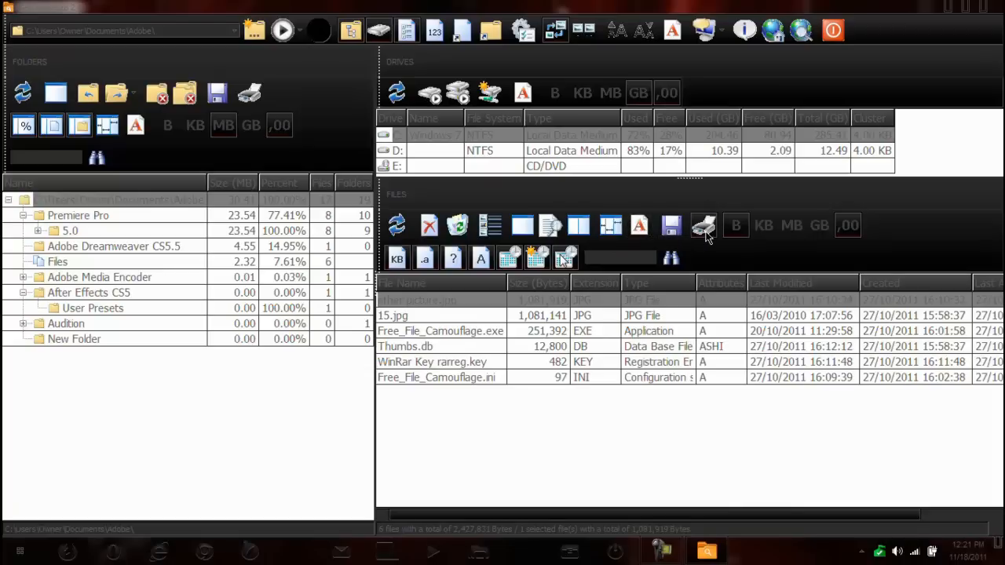
pyautogui.moveTo(703, 226)
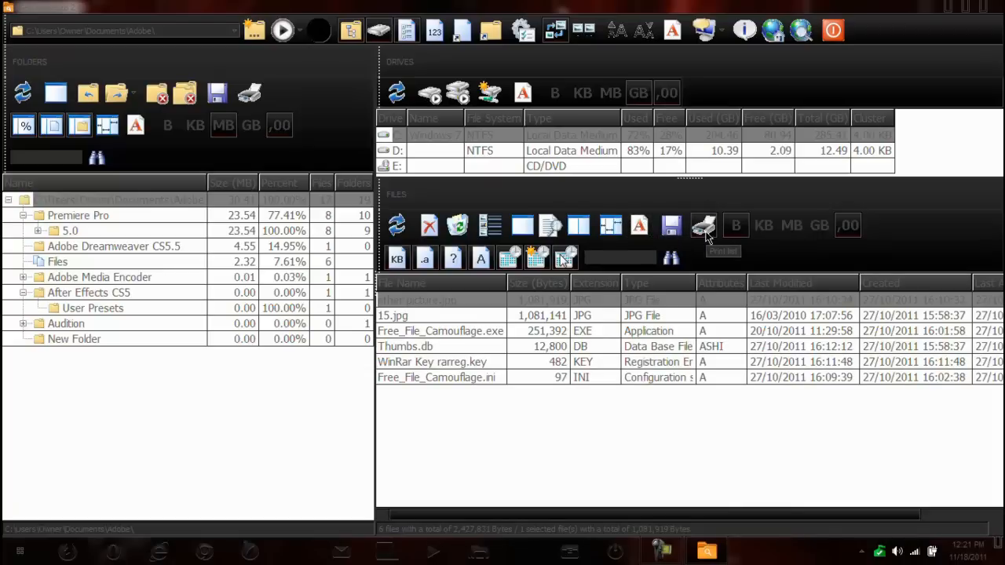
# - Switch the file size units to kilobytes, then to megabytes
pyautogui.click(763, 226)
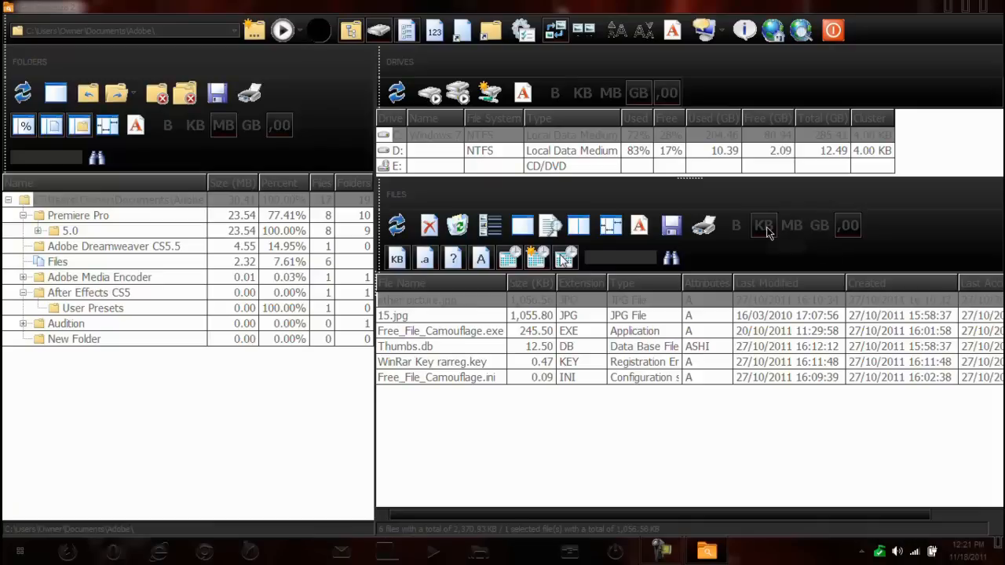
pyautogui.moveTo(820, 226)
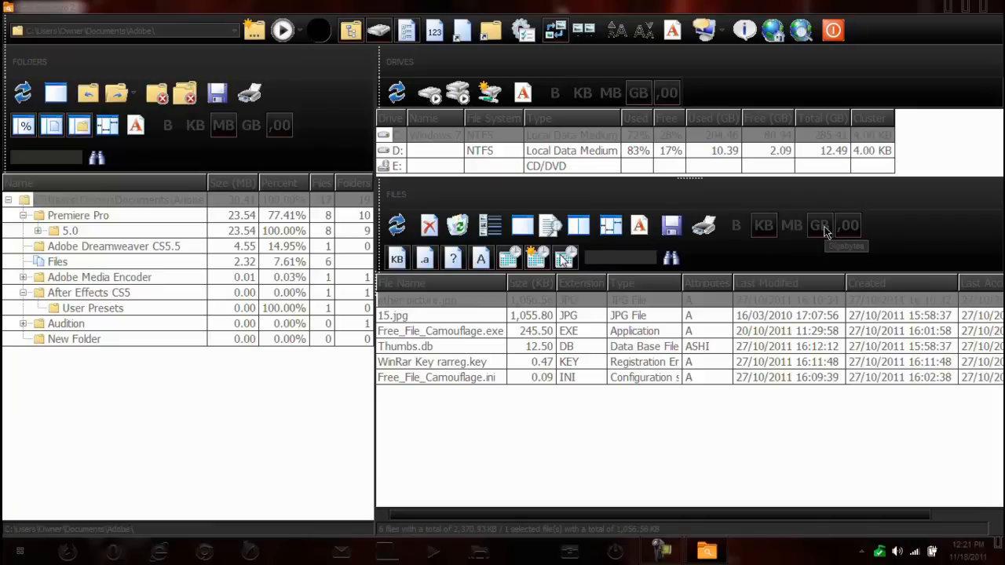
pyautogui.click(791, 226)
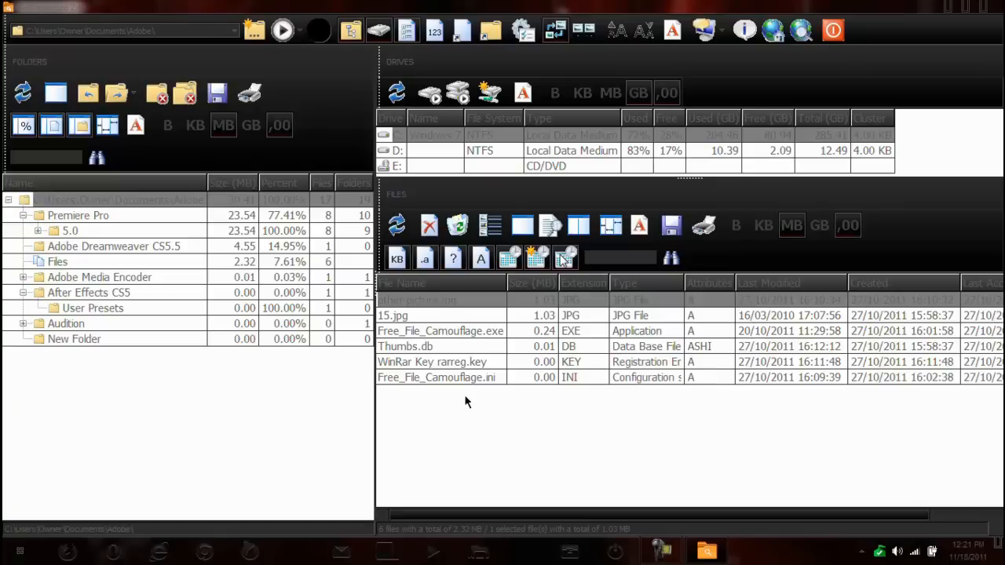
pyautogui.moveTo(986, 9)
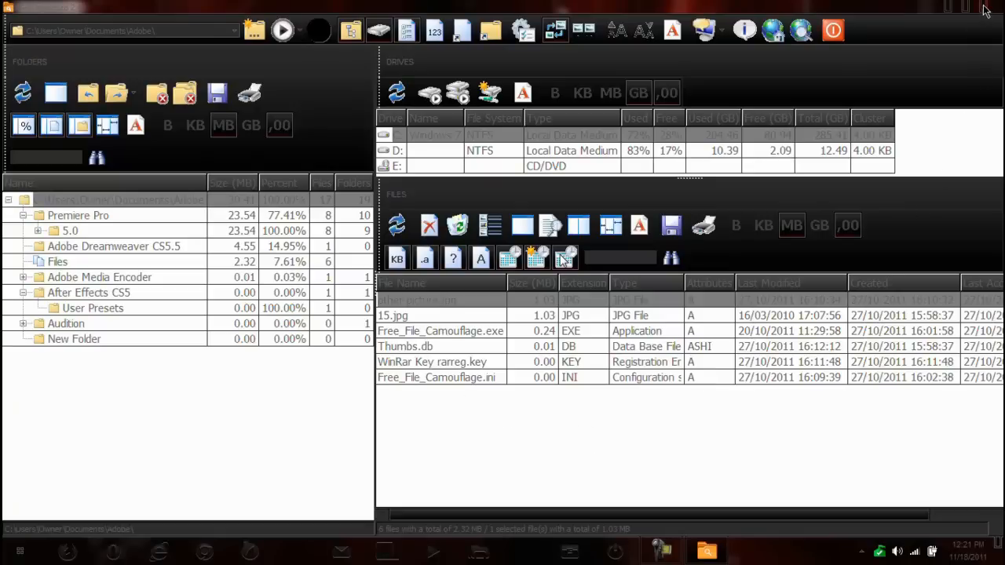